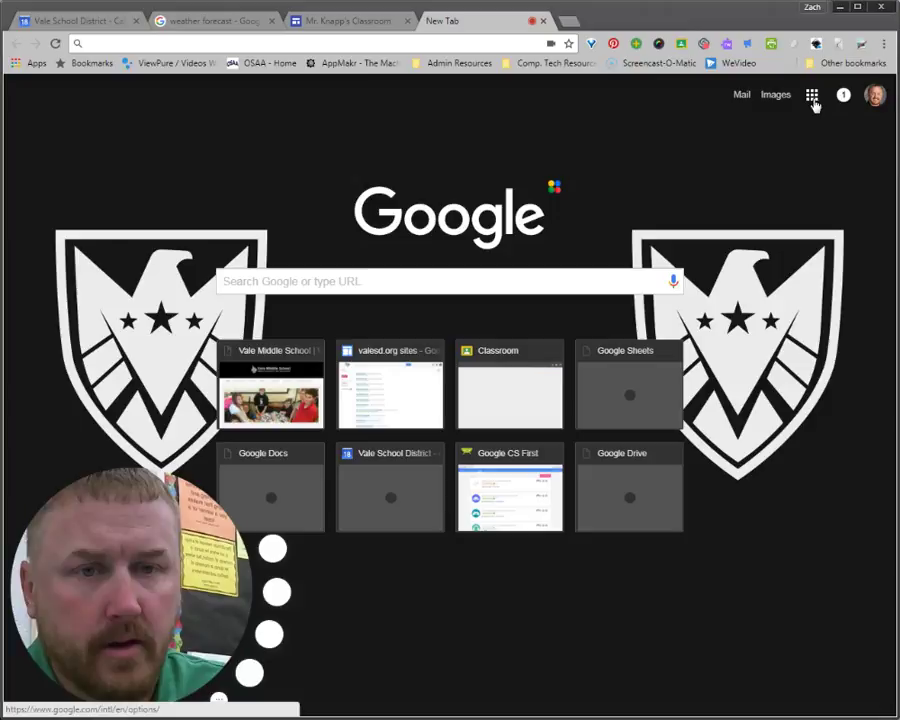
Open Google Docs from the Google apps grid on the new tab page
left_click(788, 98)
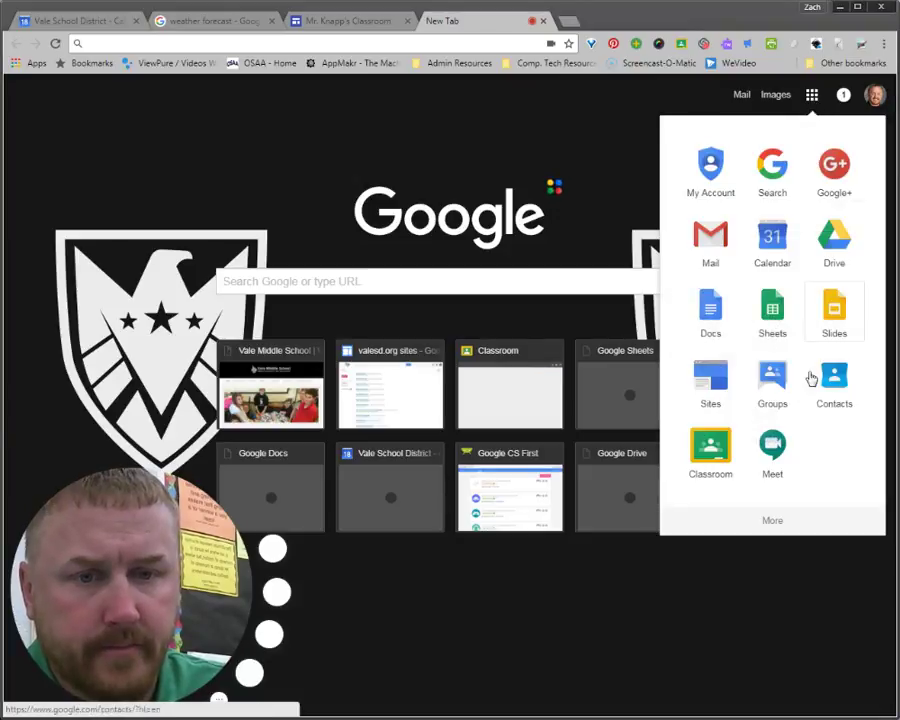
left_click(710, 304)
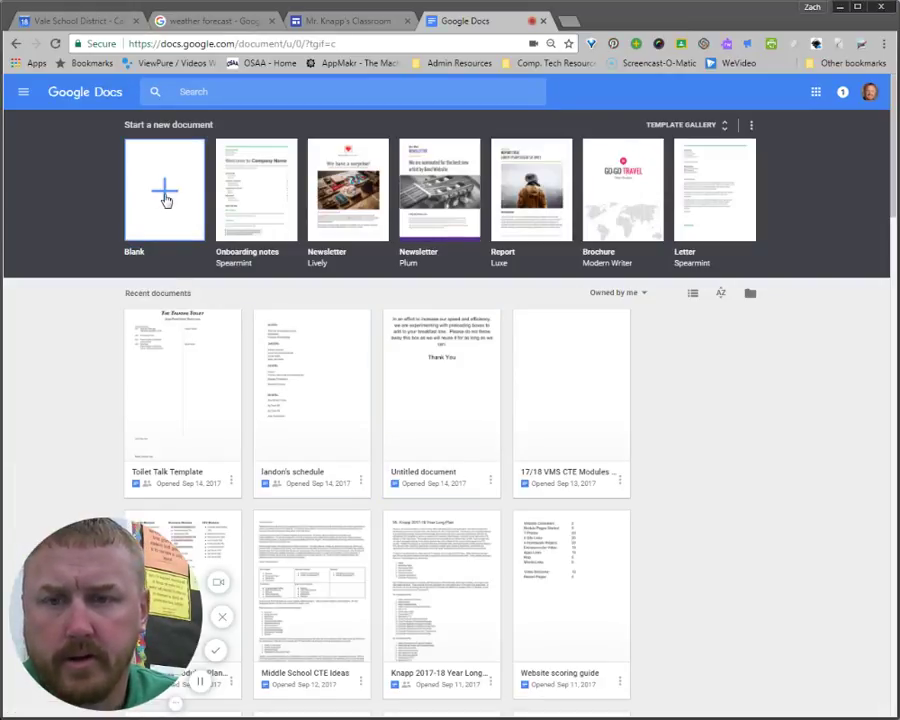
Start a blank document with a large first line reading 'T= Title'
left_click(164, 190)
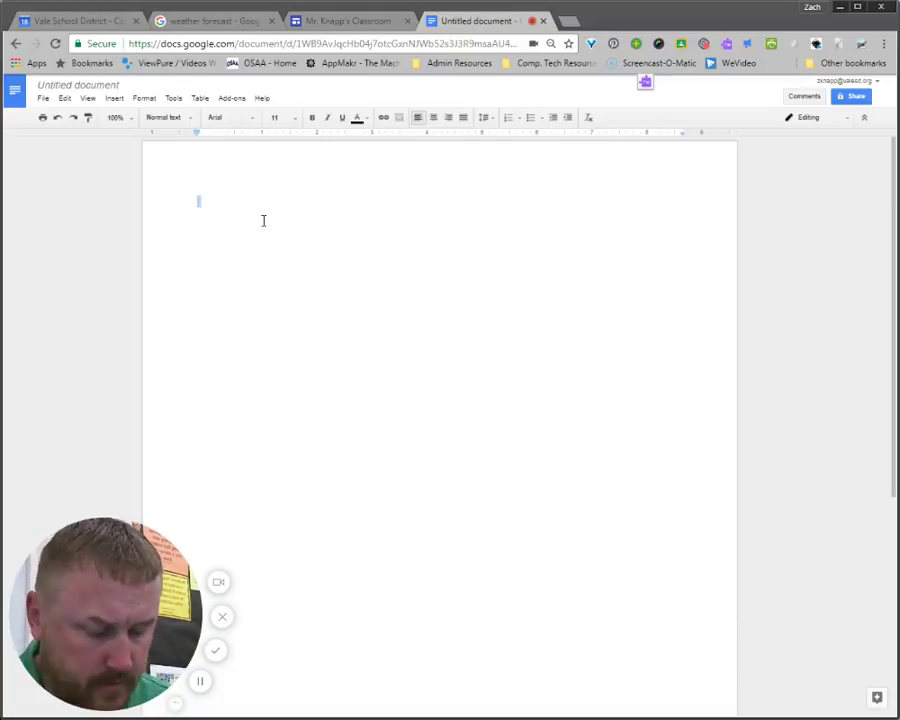
type("T= Ti")
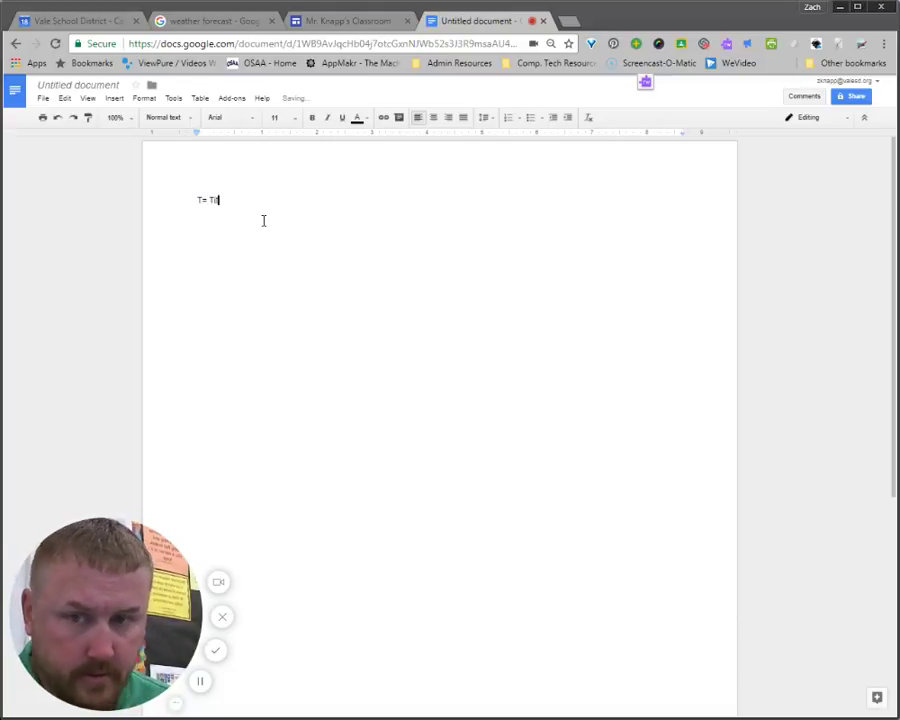
type("tle")
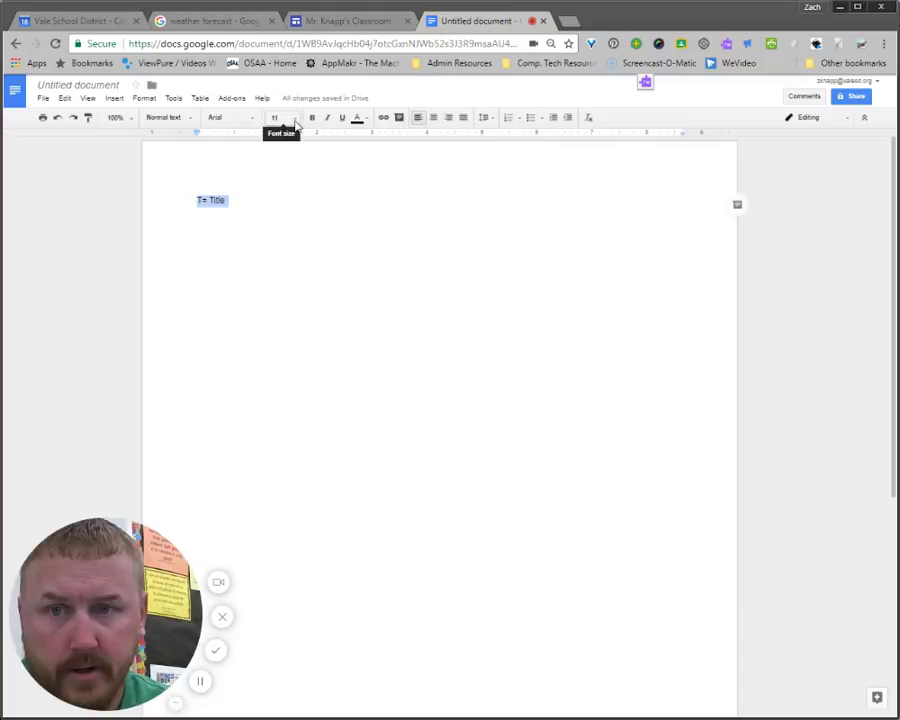
left_click(288, 116)
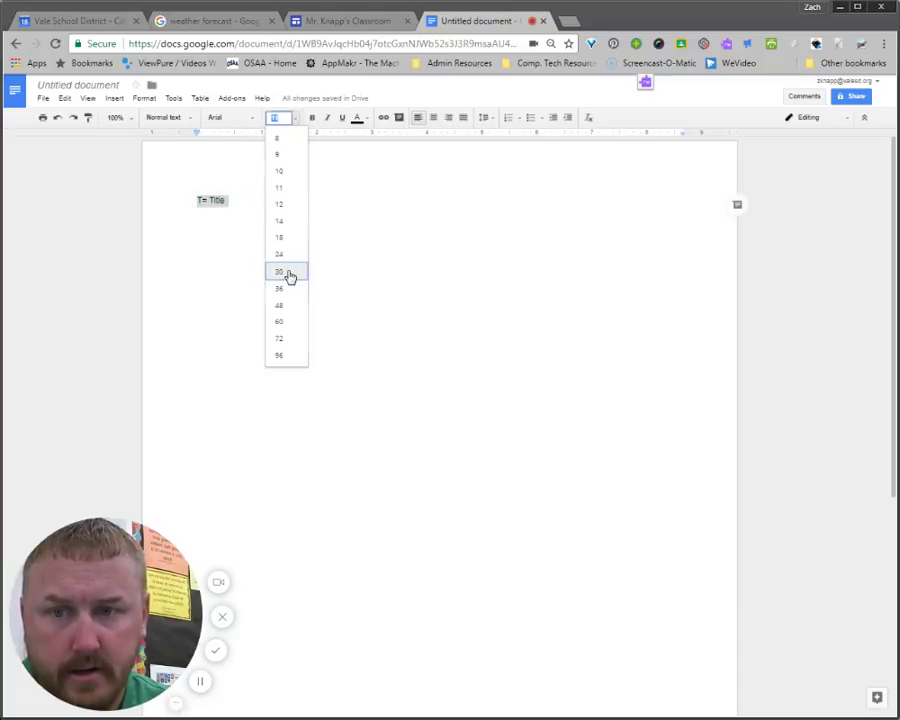
left_click(280, 272)
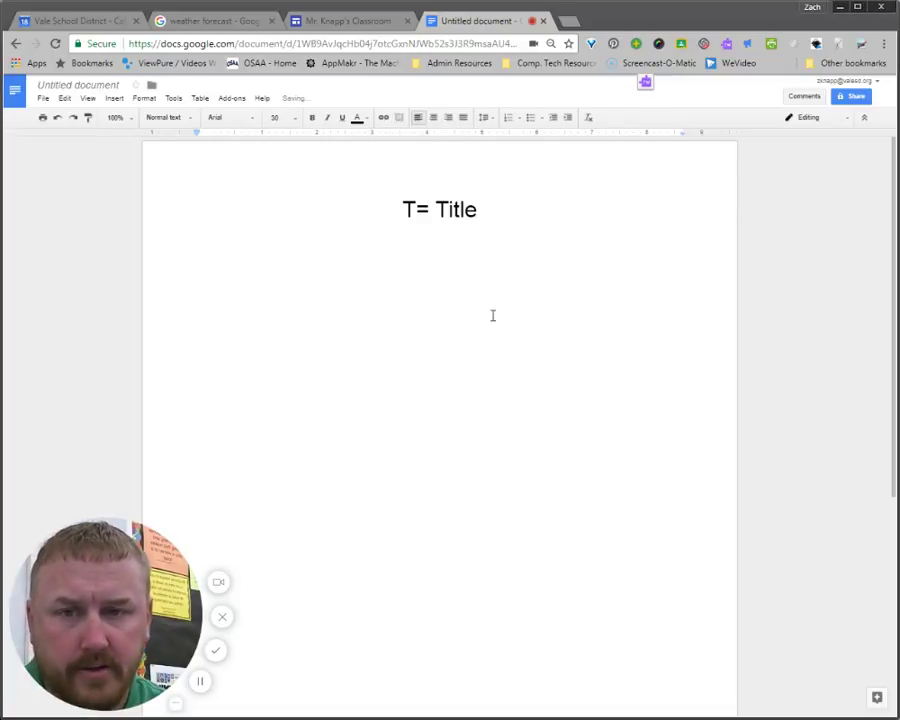
Set a smaller font size on the line under the title, browsing Table, Tools and Format menus without inserting anything
left_click(278, 116)
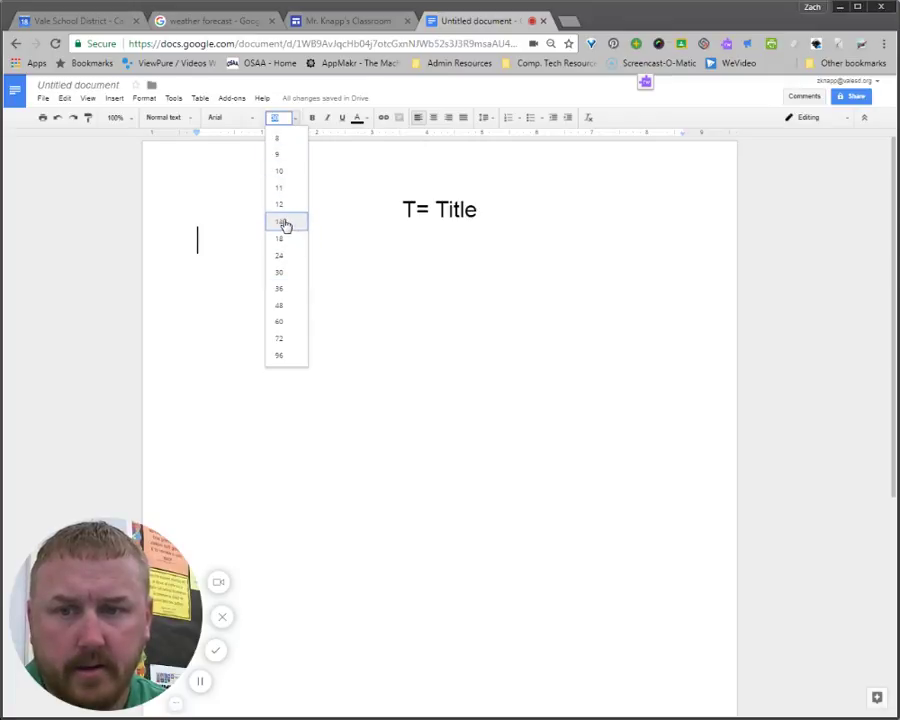
left_click(280, 220)
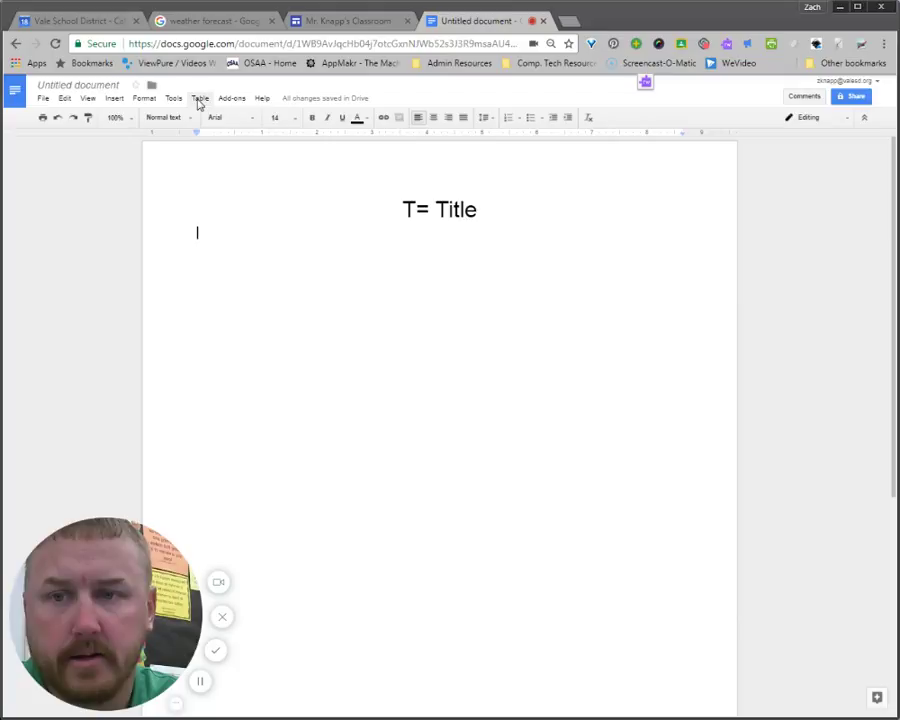
left_click(200, 100)
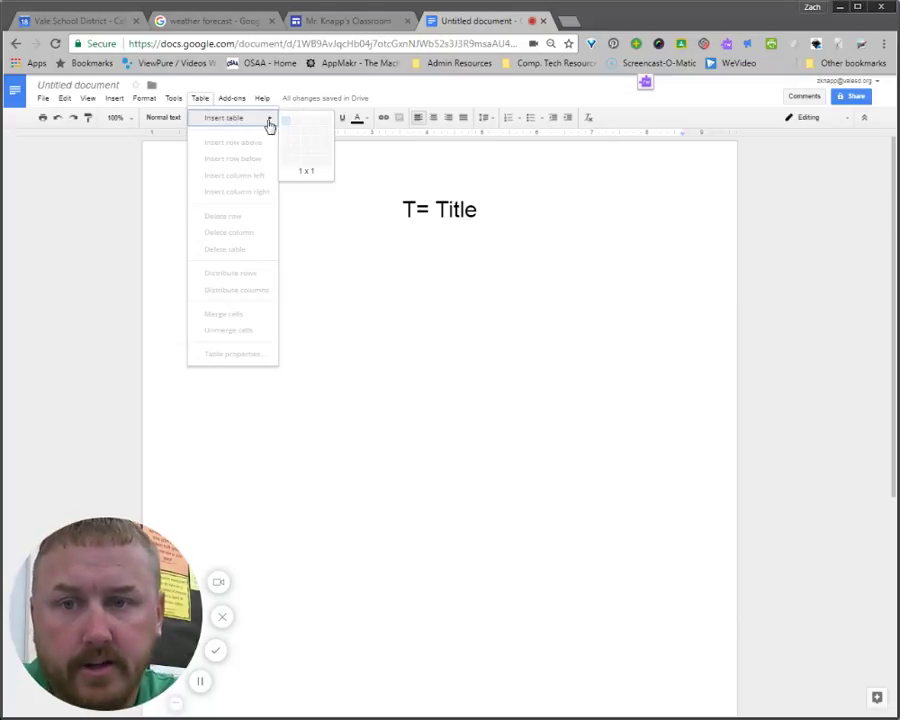
mouse_move(304, 132)
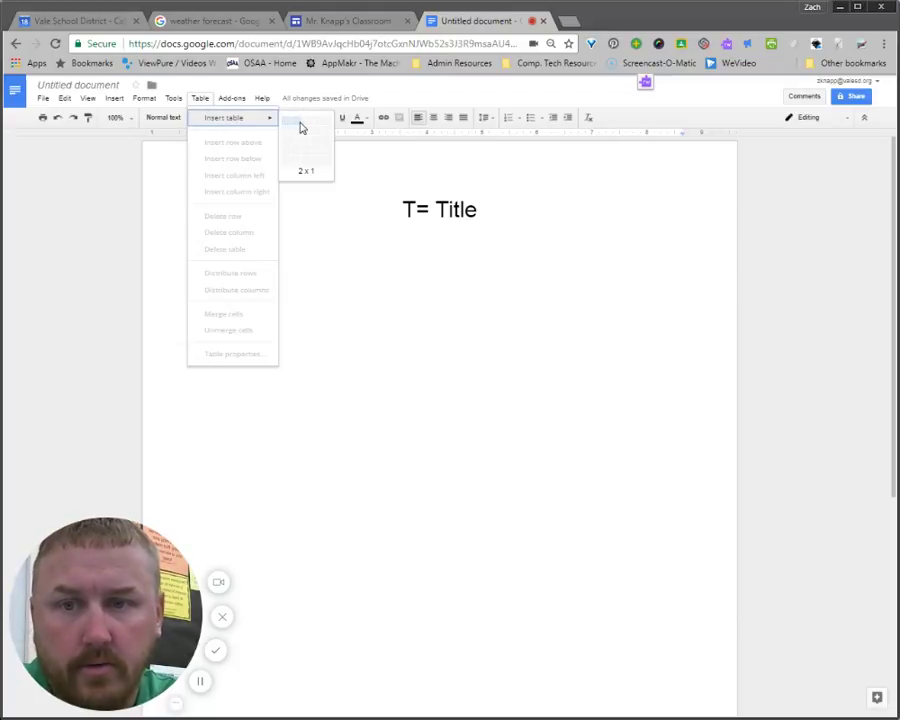
left_click(180, 108)
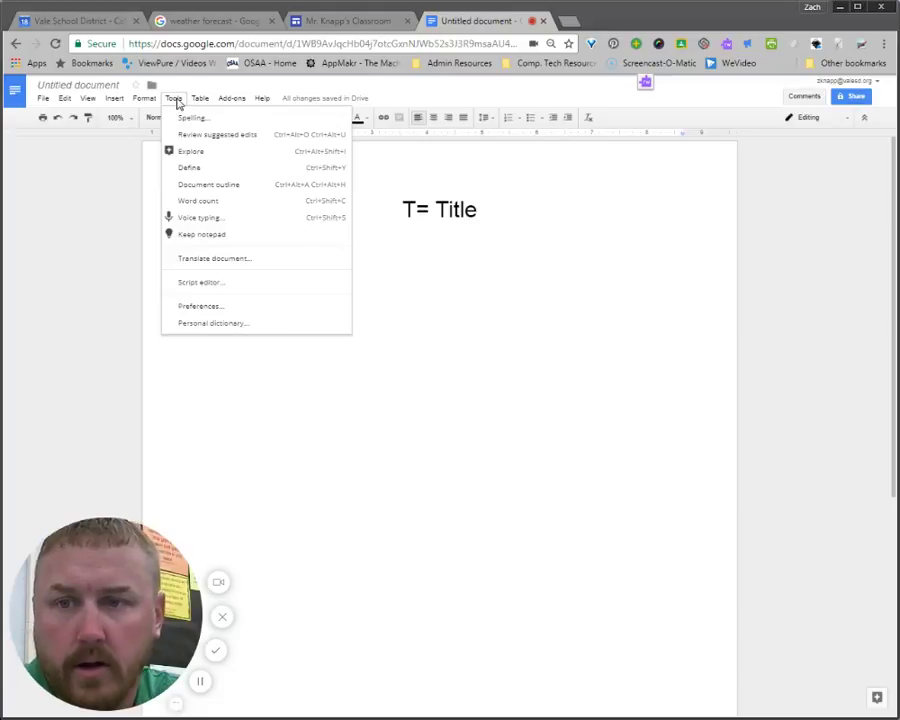
left_click(116, 100)
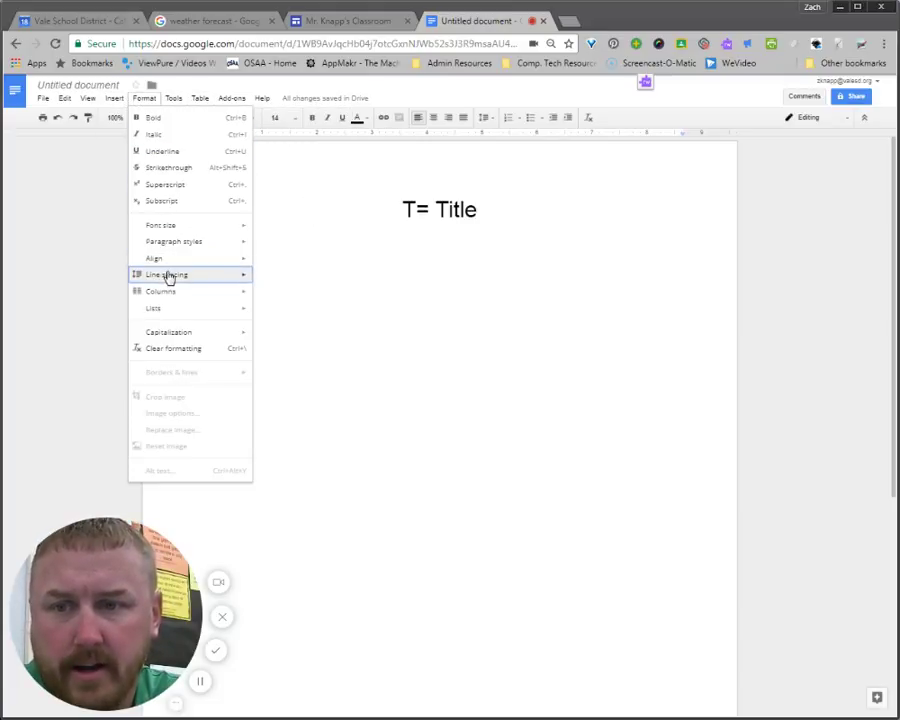
mouse_move(180, 300)
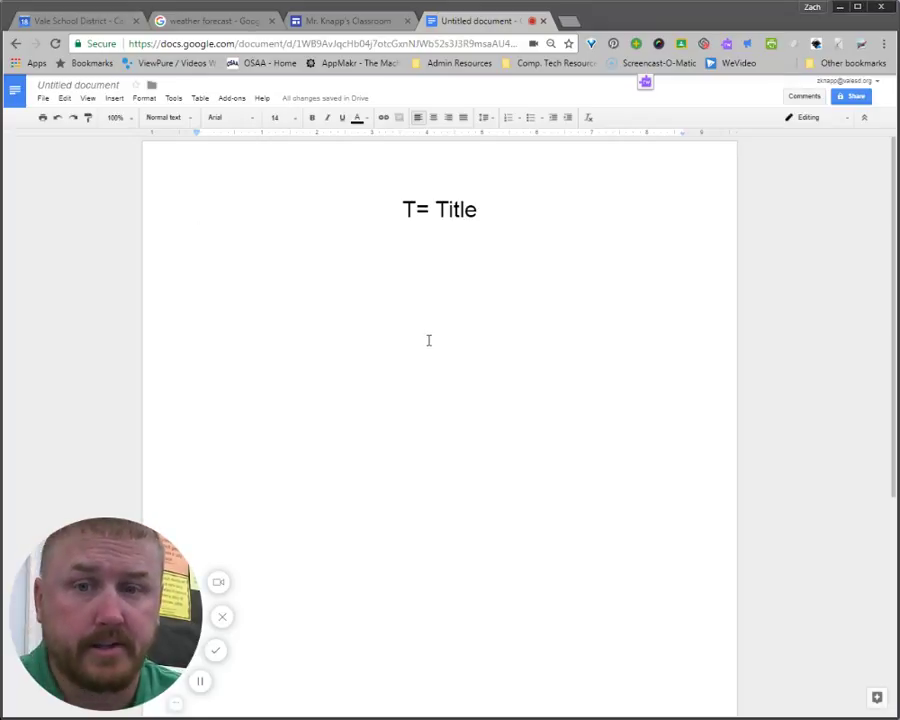
mouse_move(280, 206)
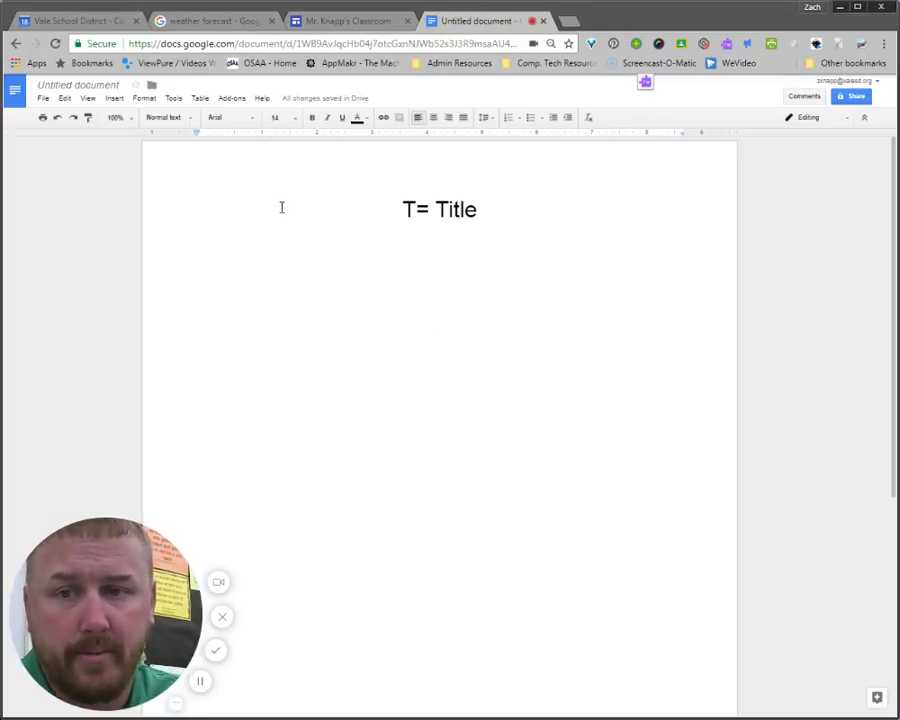
mouse_move(532, 148)
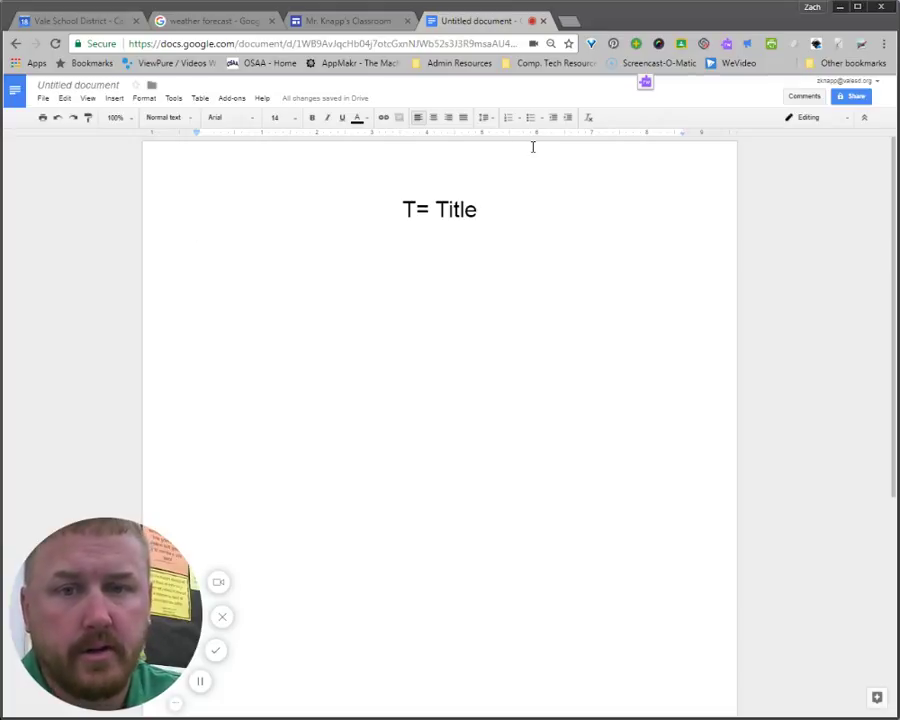
Add a numbered list item reading 'Key Point Number 1' below the title
left_click(510, 116)
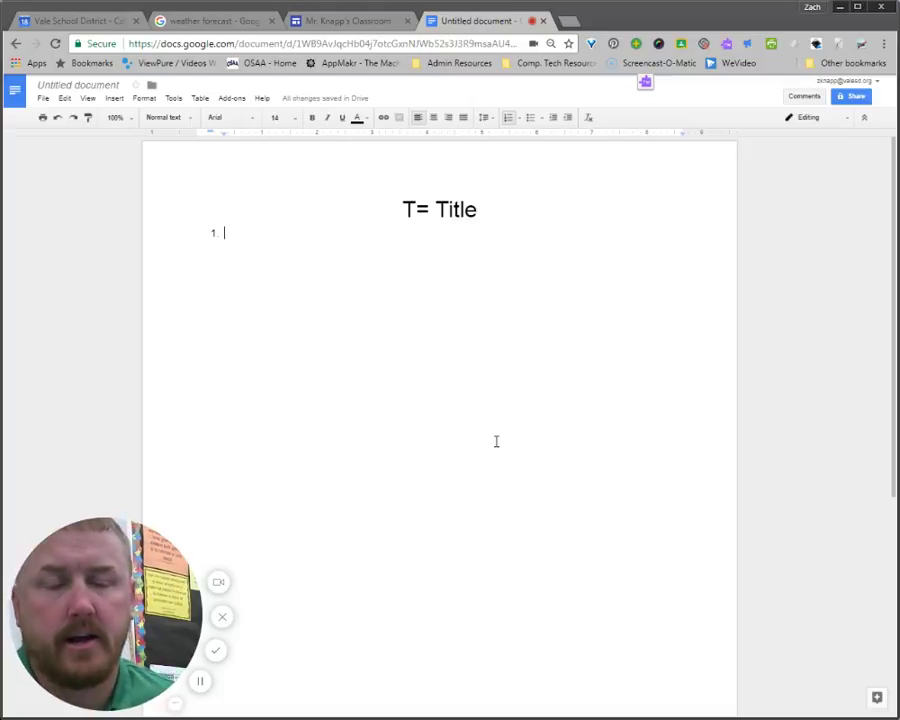
type("KE")
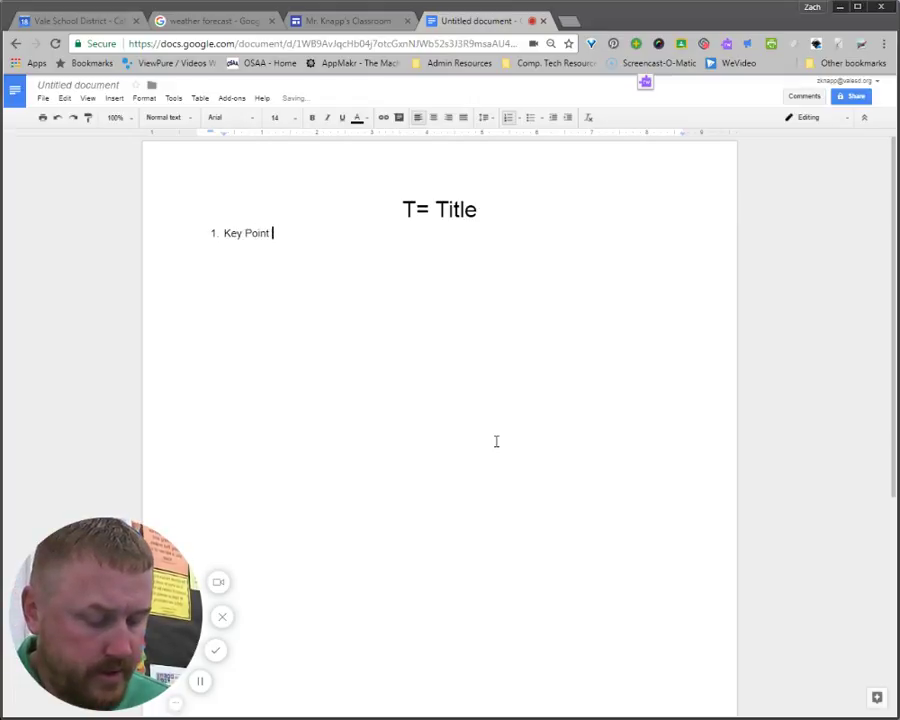
type("Number")
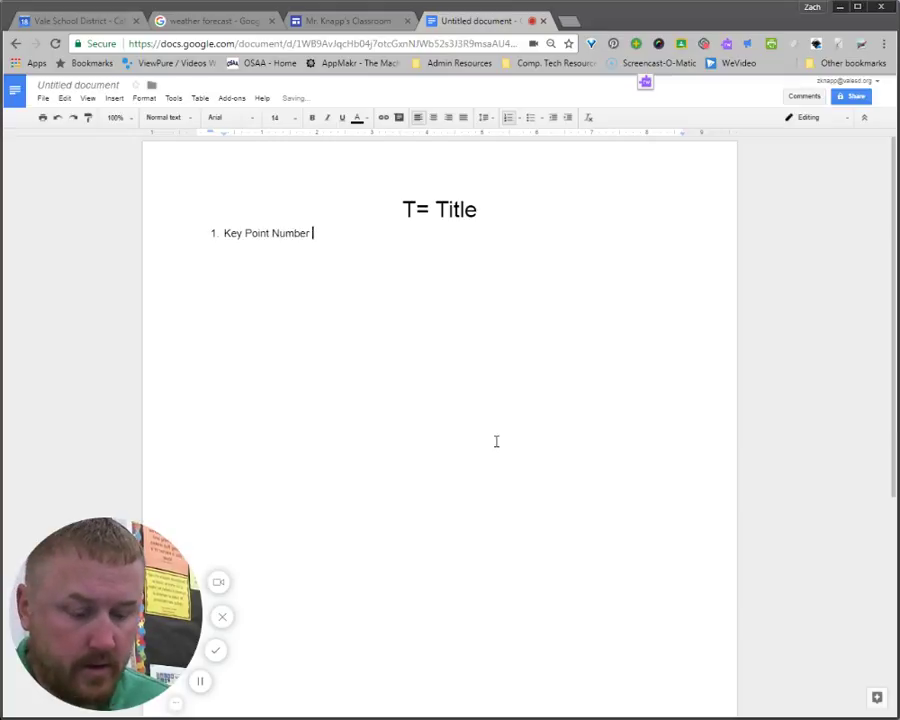
type("1.")
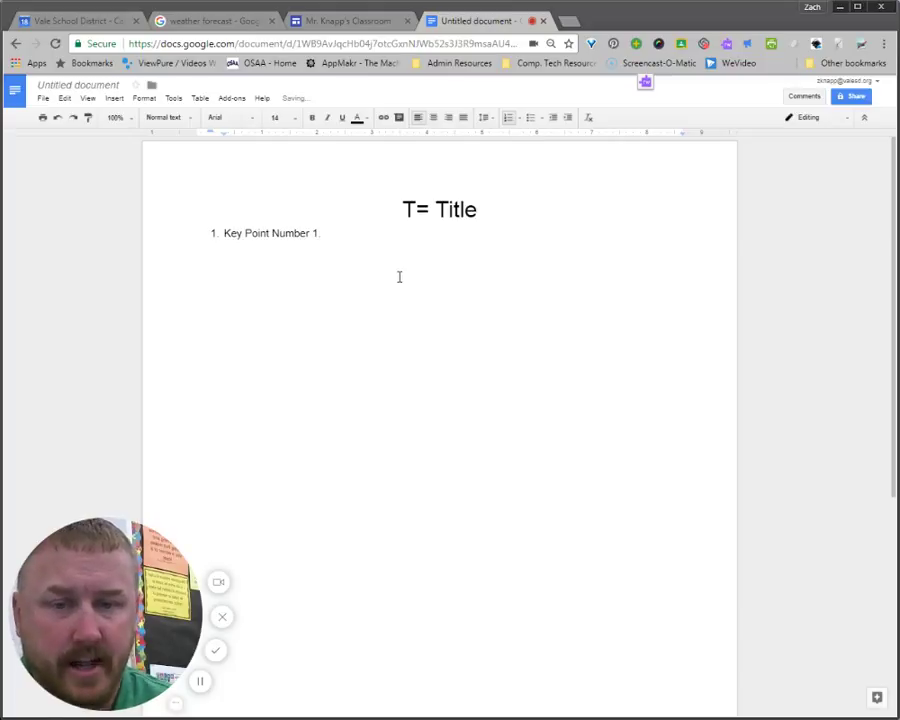
After the key point, add a tabbed asterisk line reading 'Supporting Detail Number 1', keeping the key point numbered
left_click(356, 232)
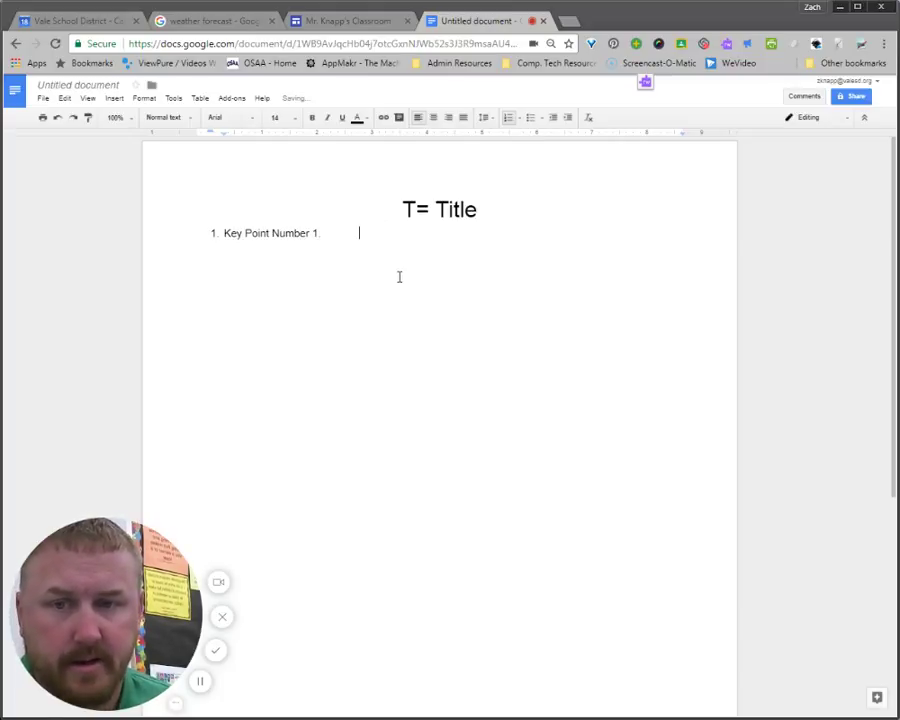
mouse_move(530, 118)
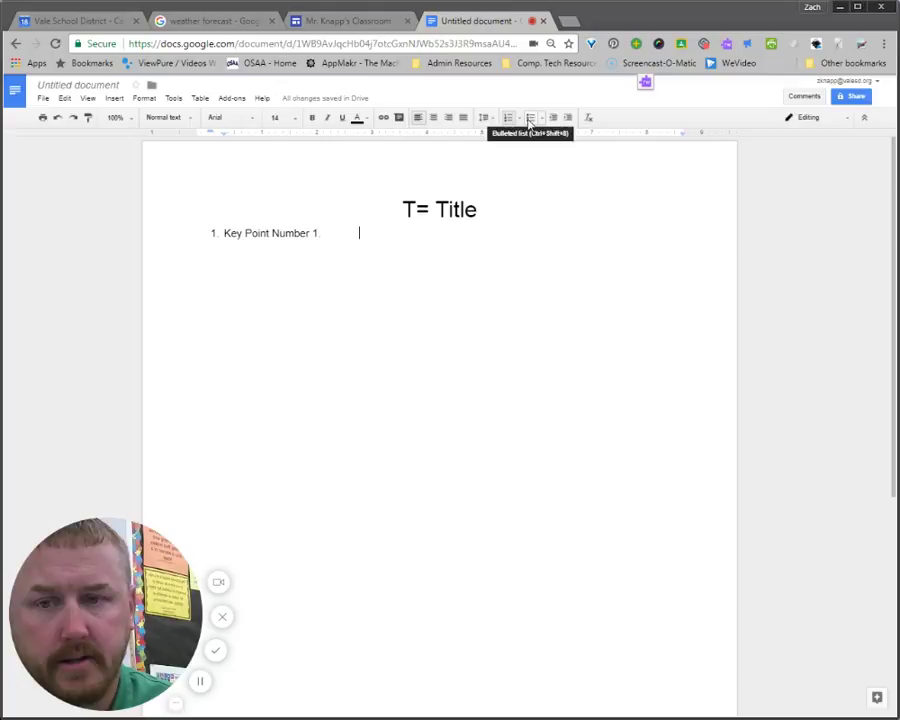
left_click(534, 116)
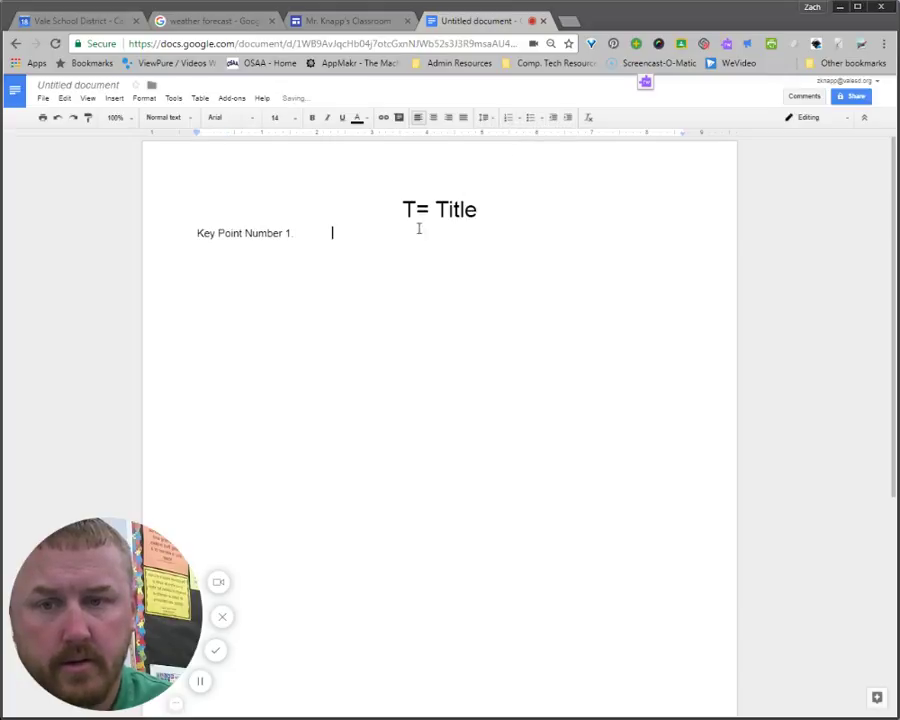
left_click(510, 116)
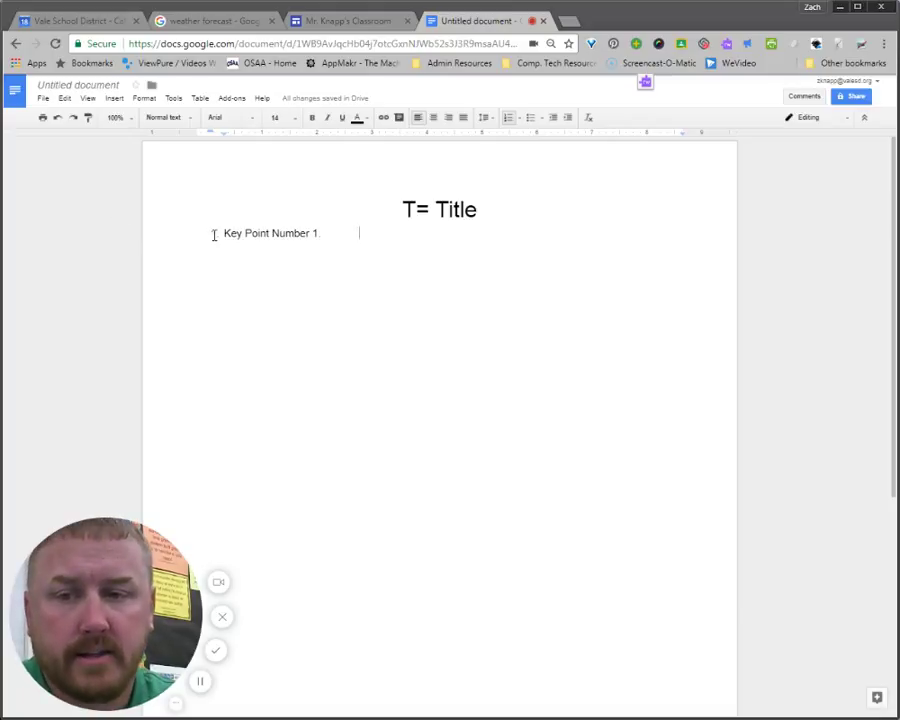
left_click(508, 116)
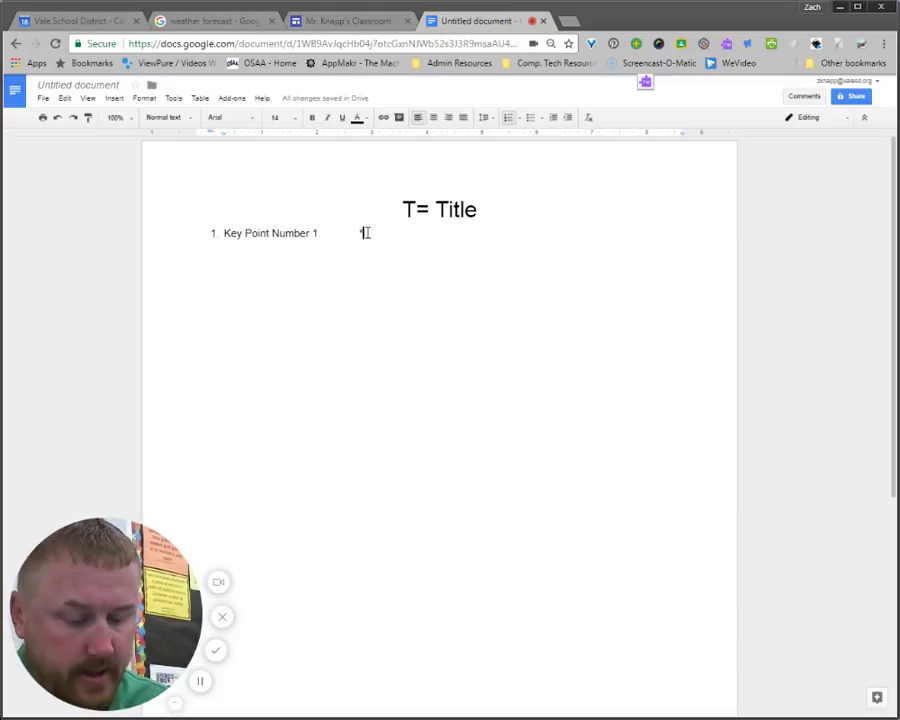
type("*")
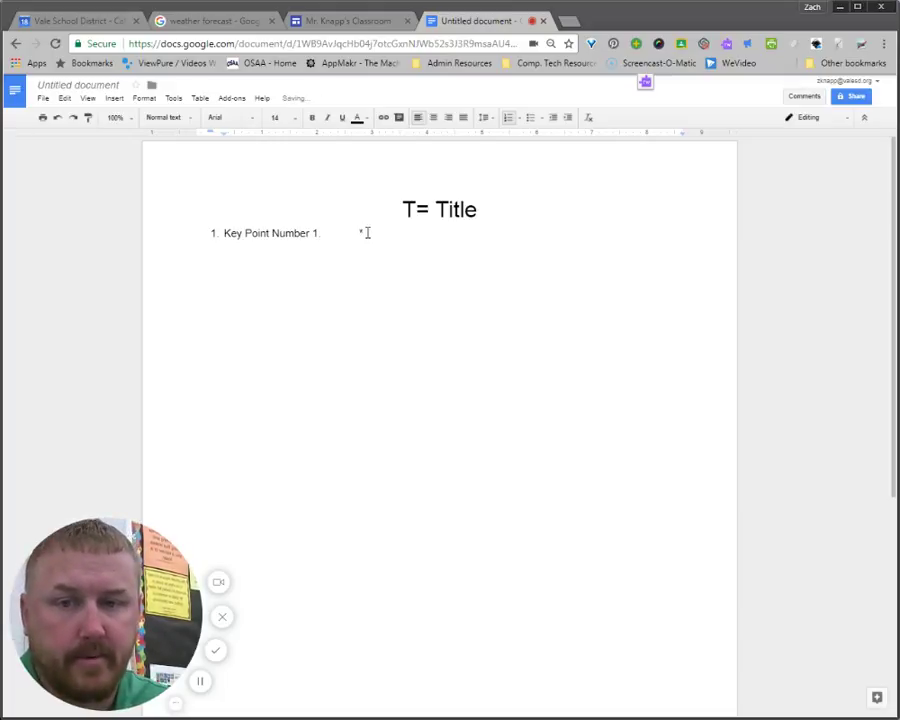
type("Support")
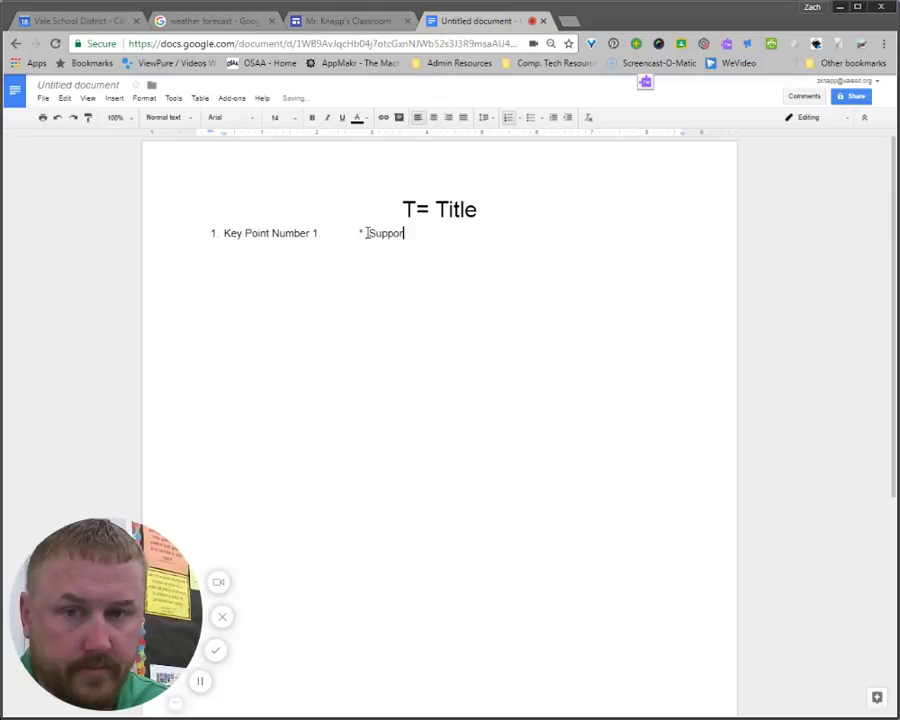
type("ing Detail Number 1")
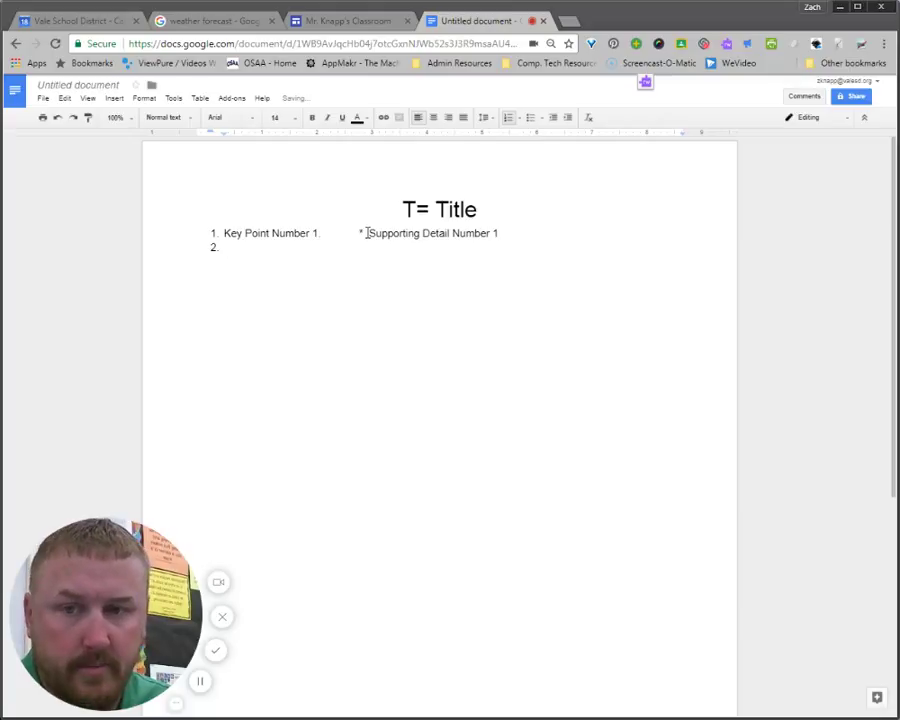
key("Tab")
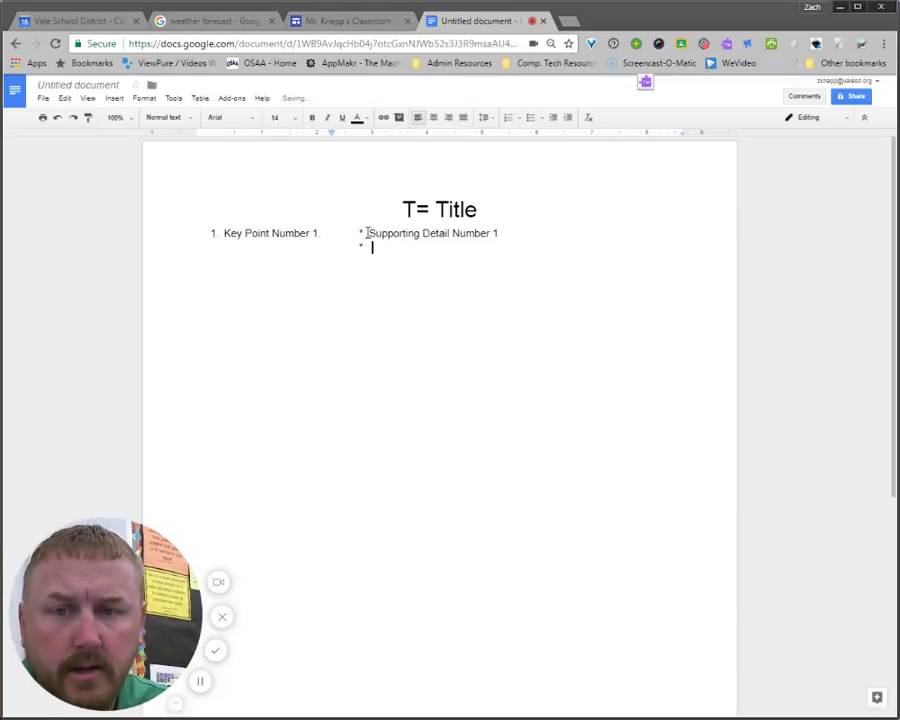
Add asterisk lines 'Supporting Detail Number 2' and 'Supporting Detail Number 3' under the first
type("Supporting Dtail")
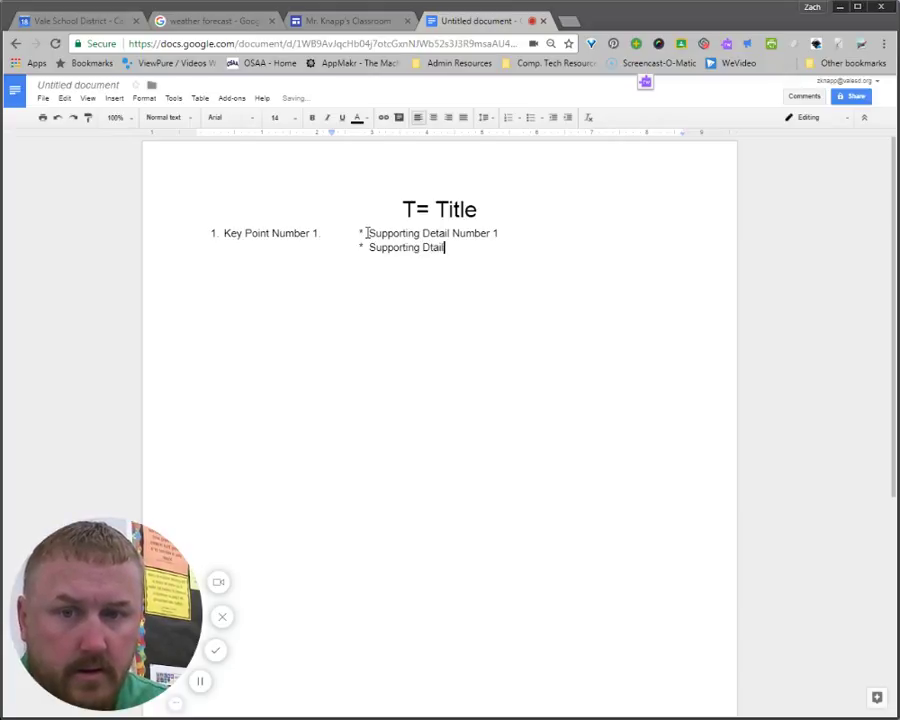
type("Detail")
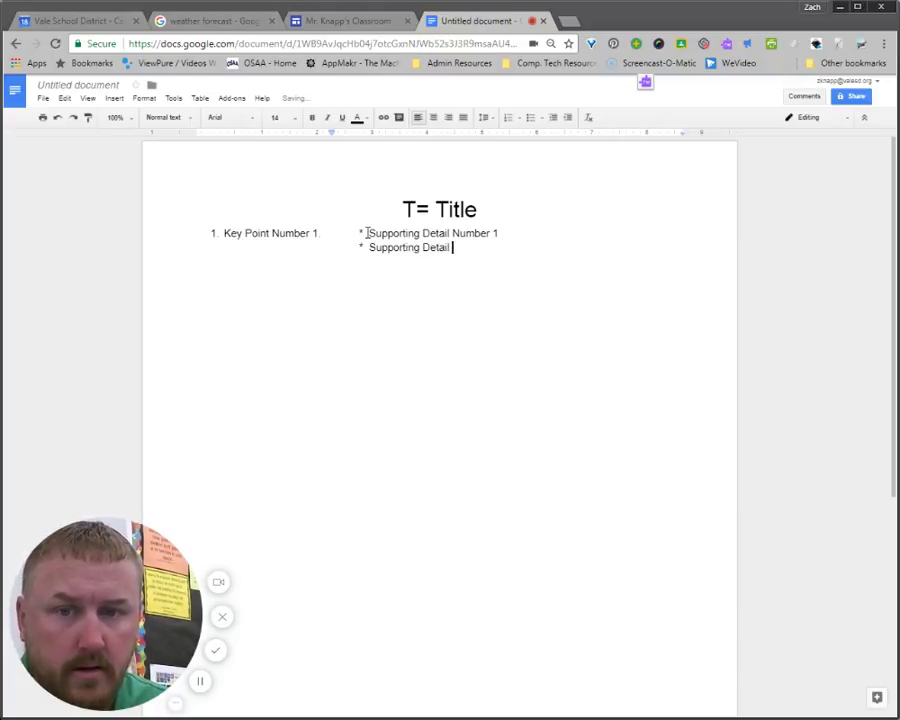
type("Number 2")
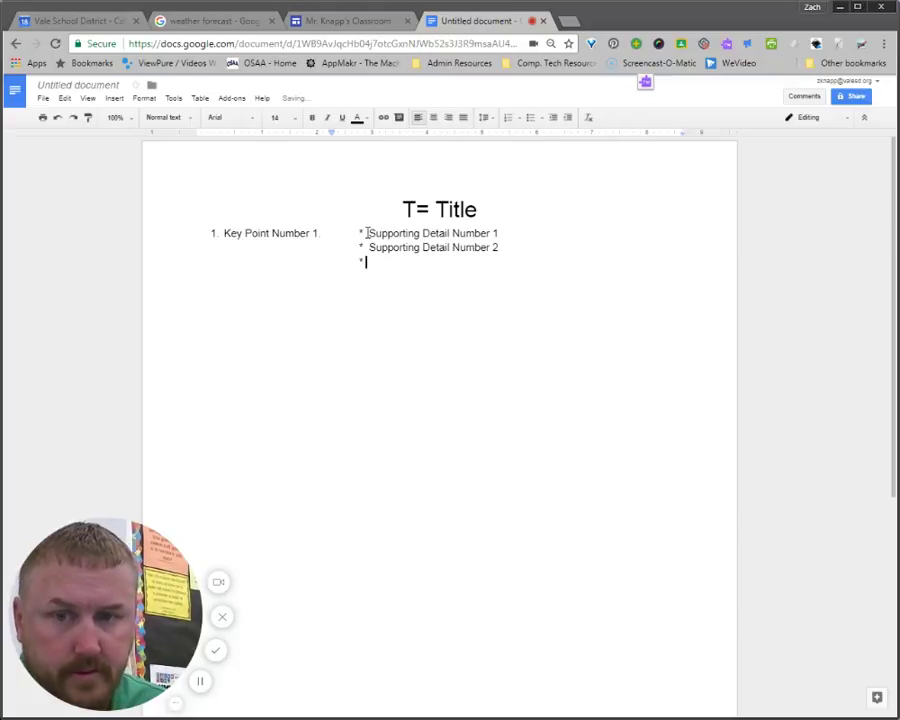
type("Support")
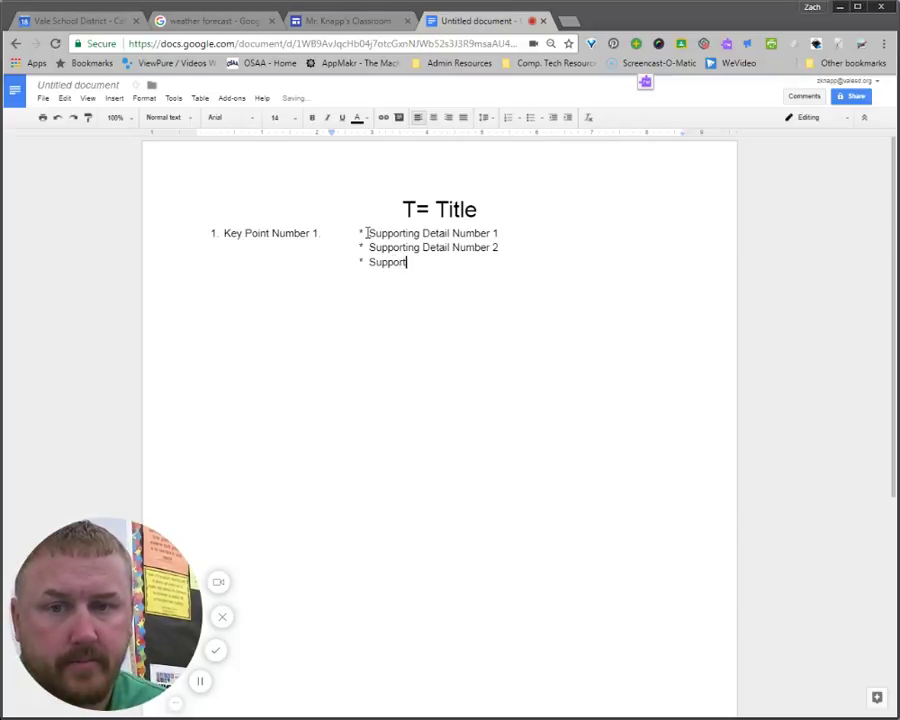
type("ing Dtail Number 3")
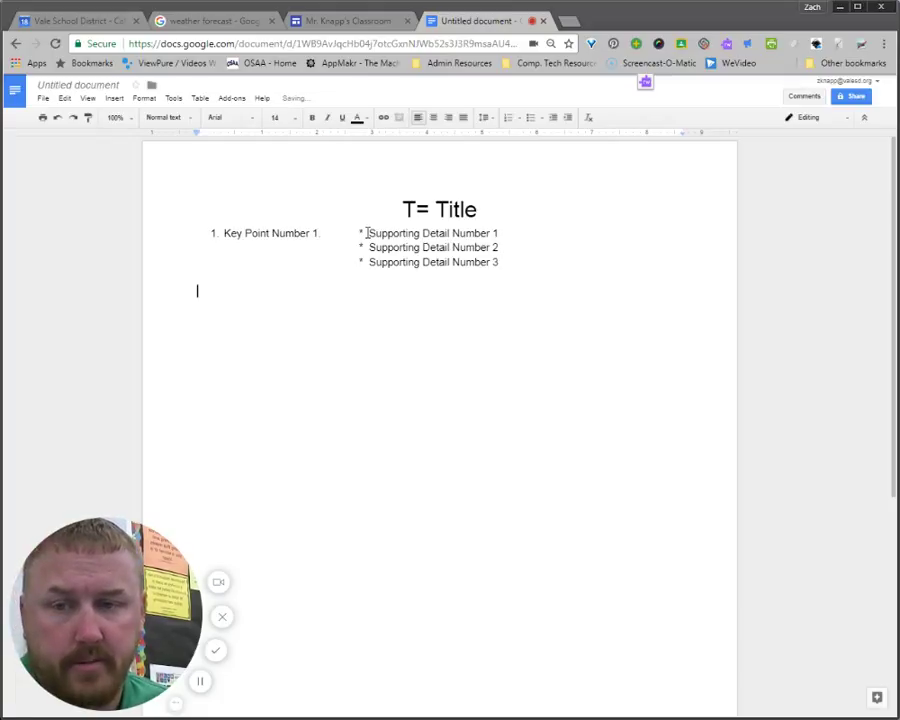
Start 'Key Point Number 2' without numbering and add its tabbed asterisk 'Supporting Detail Number 1'
type("2")
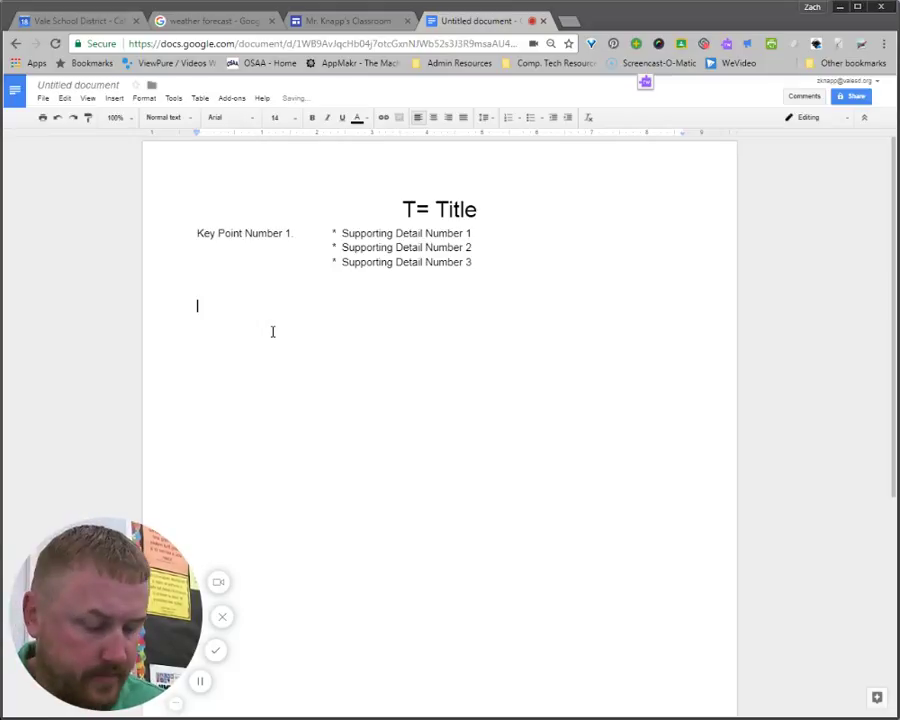
type("Key Point Number")
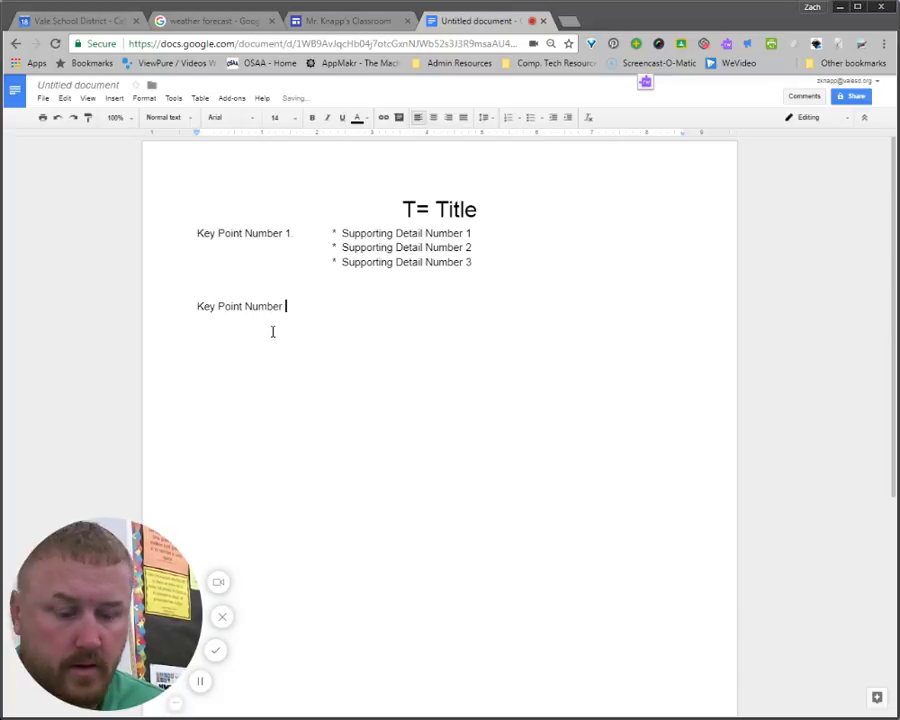
type("2")
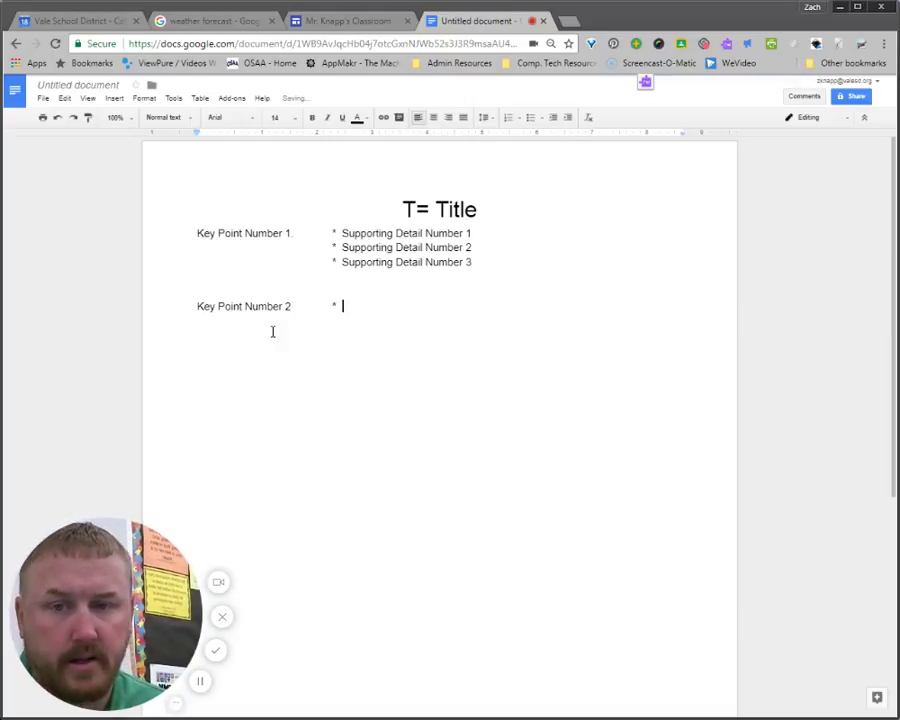
type("Supportin")
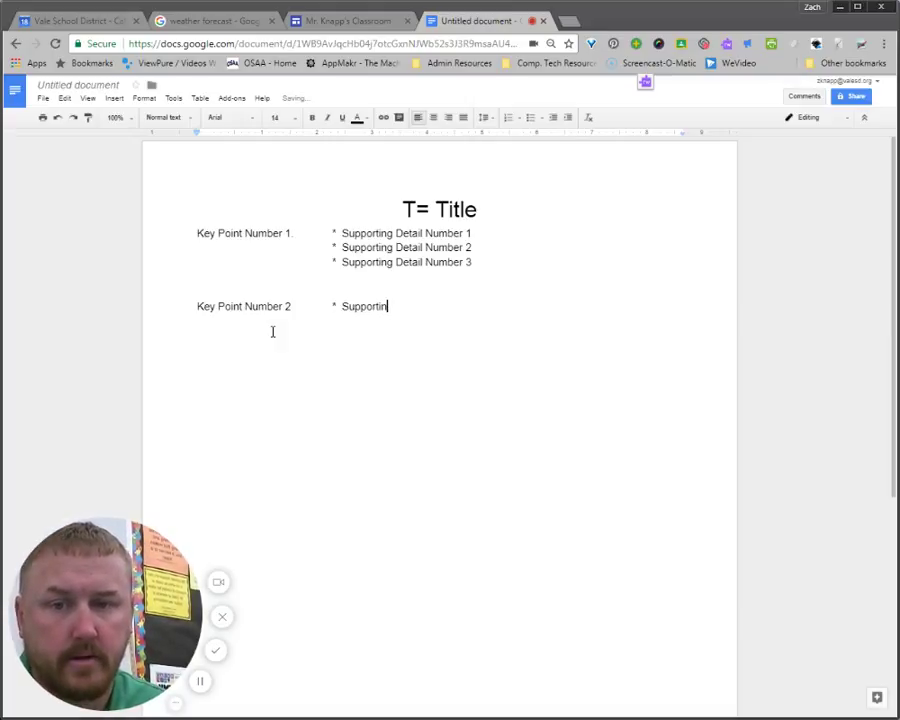
type("g Detail")
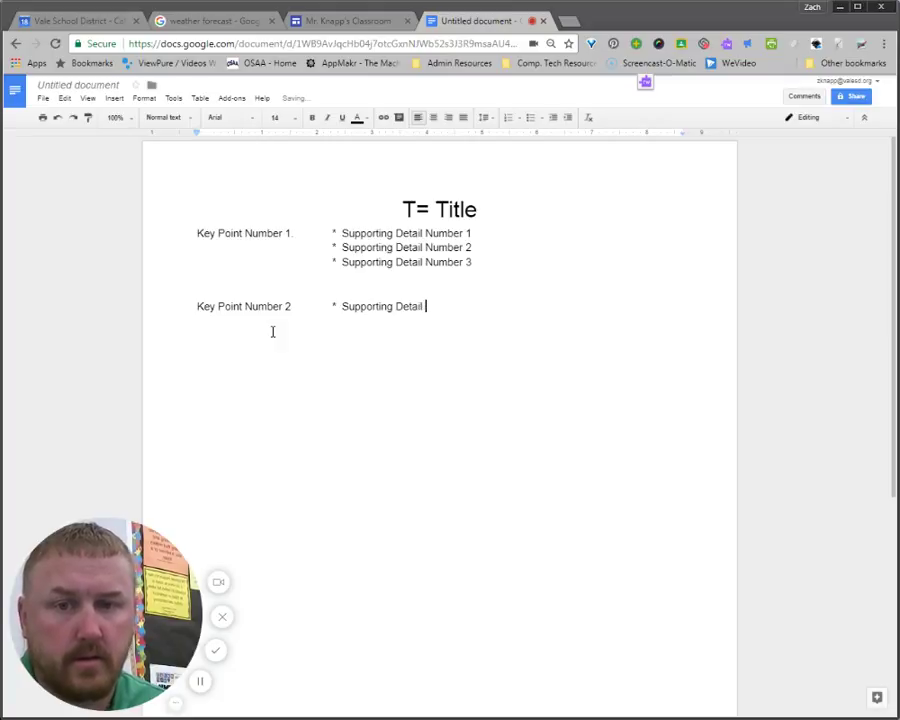
type("Number 1")
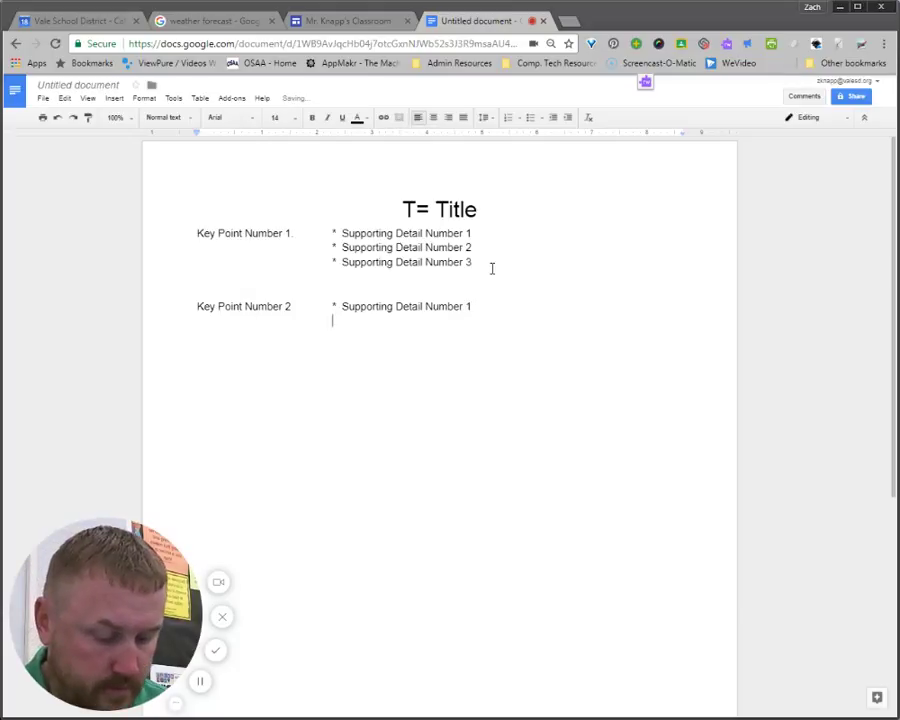
Finish Key Point 2's details, then copy the block to make Key Points 3, 4 and 5
type("Supporting Detail Number 2")
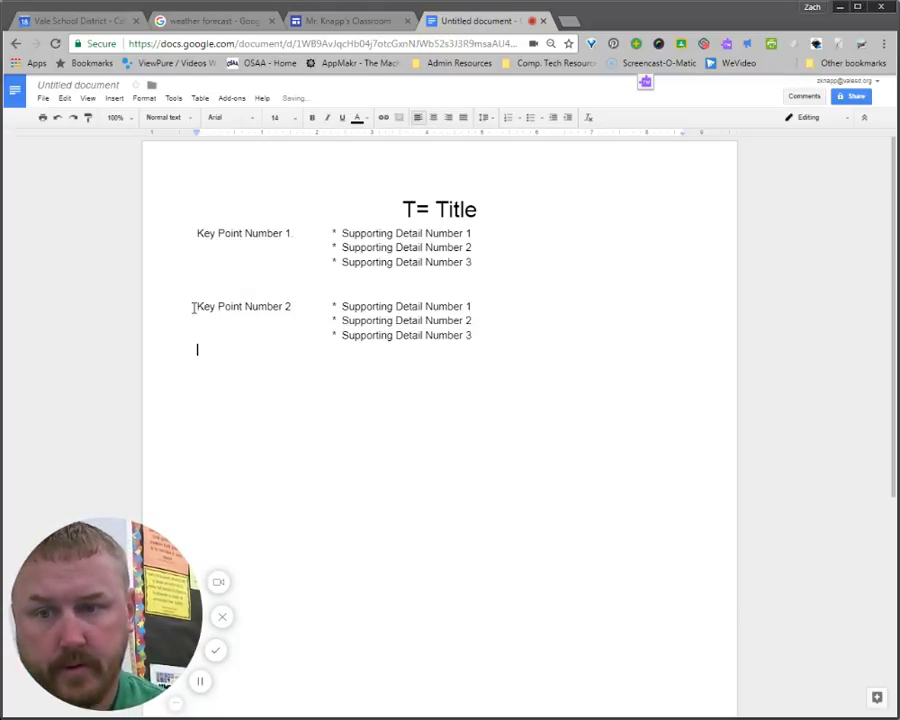
left_click_drag(192, 306, 492, 352)
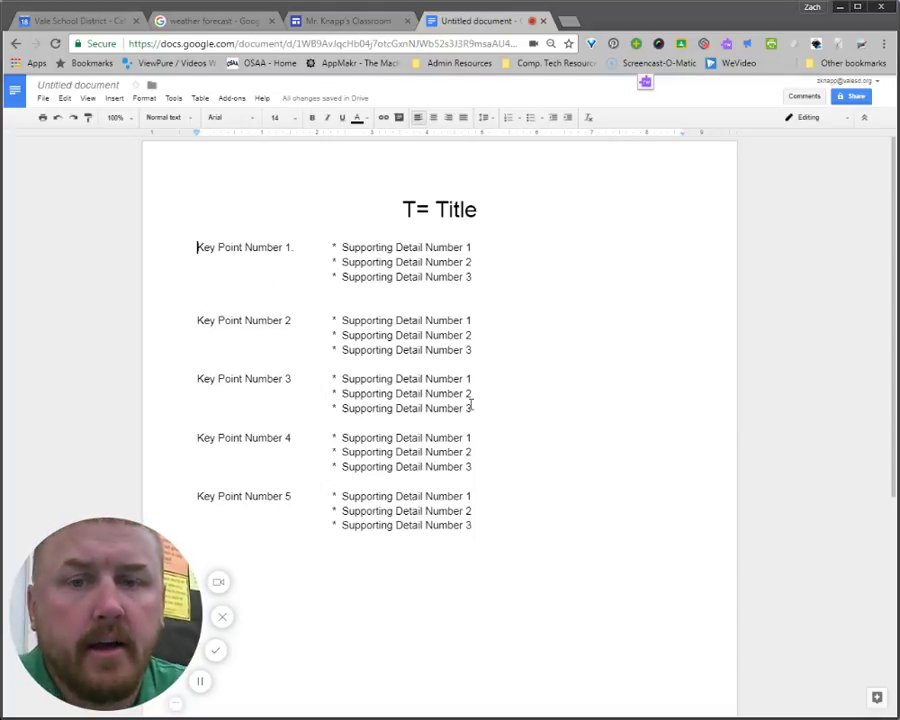
mouse_move(482, 260)
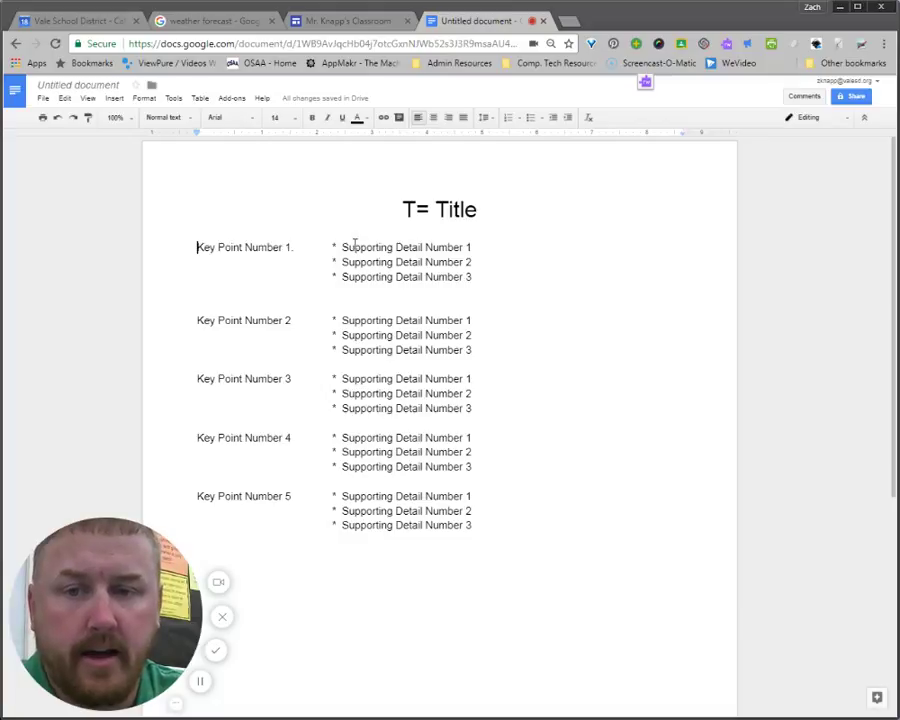
mouse_move(628, 260)
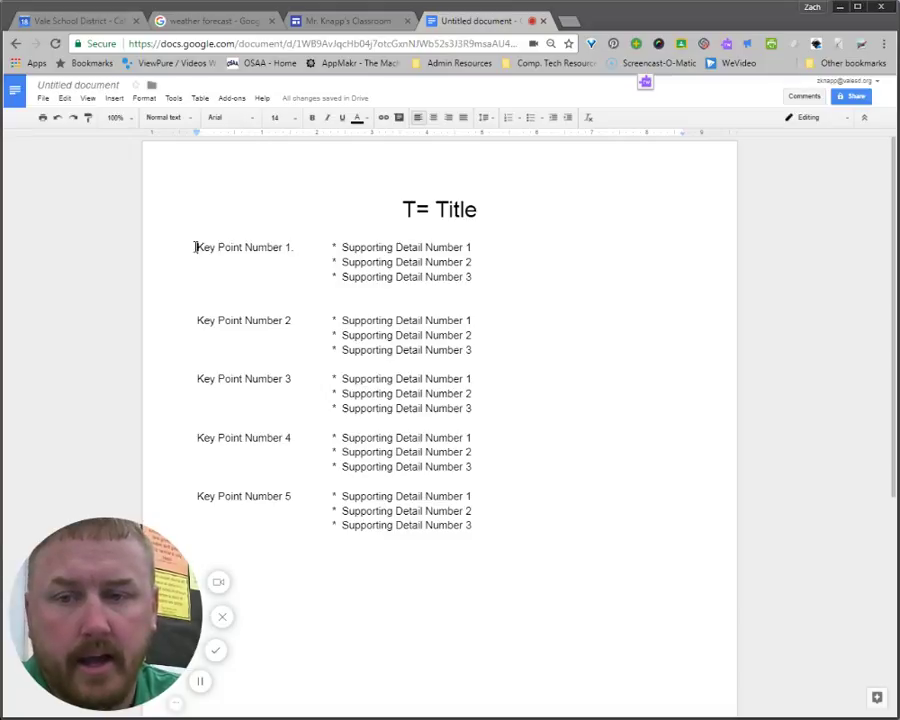
Make the 'Key Point Number 1' label 18 pt and bold
left_click_drag(196, 248, 296, 248)
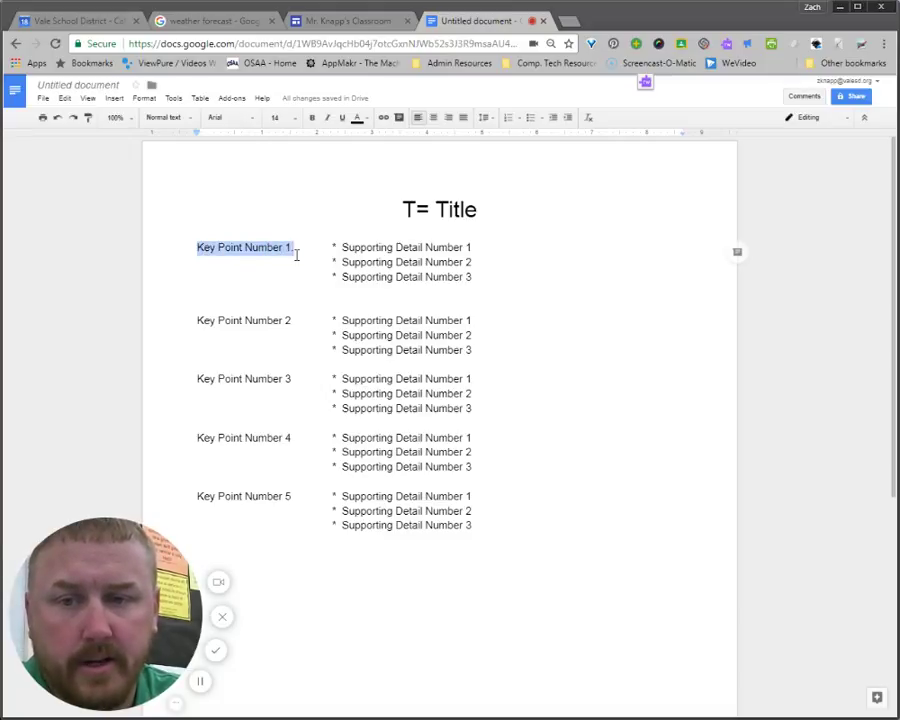
left_click(274, 116)
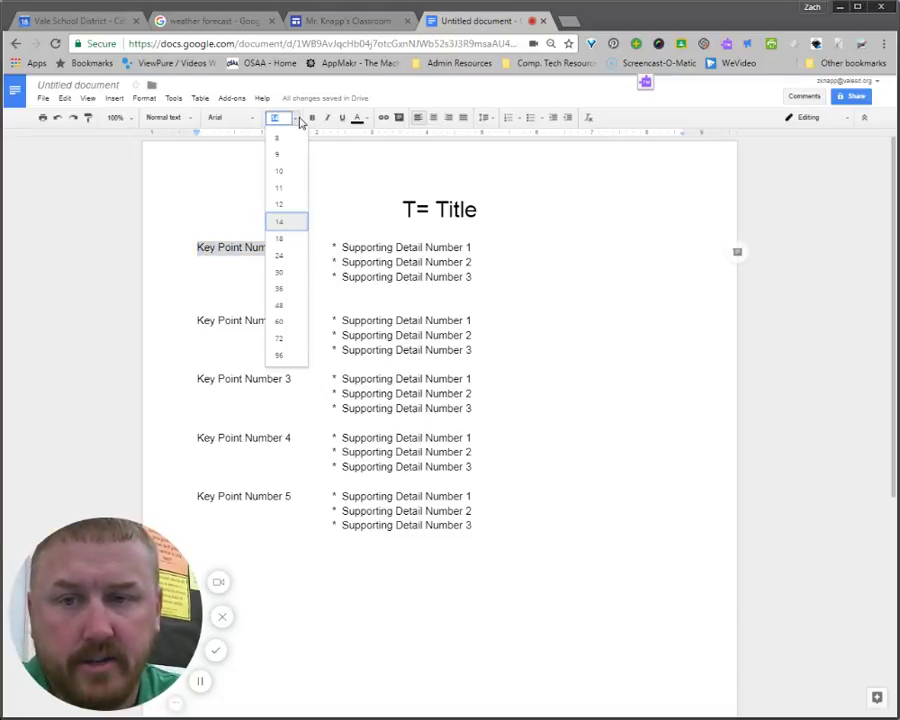
left_click(280, 254)
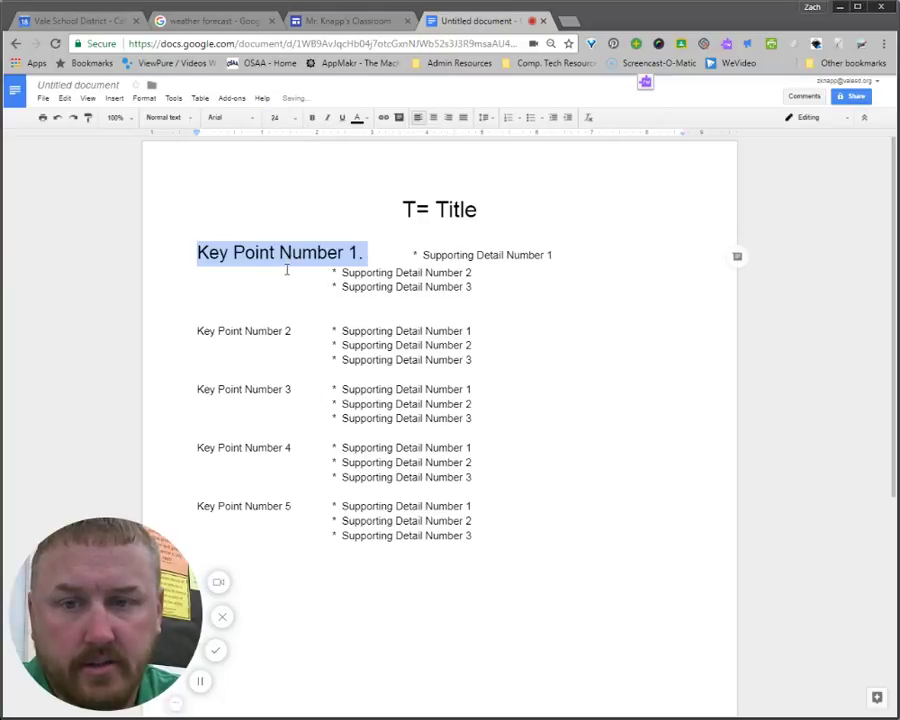
left_click(292, 116)
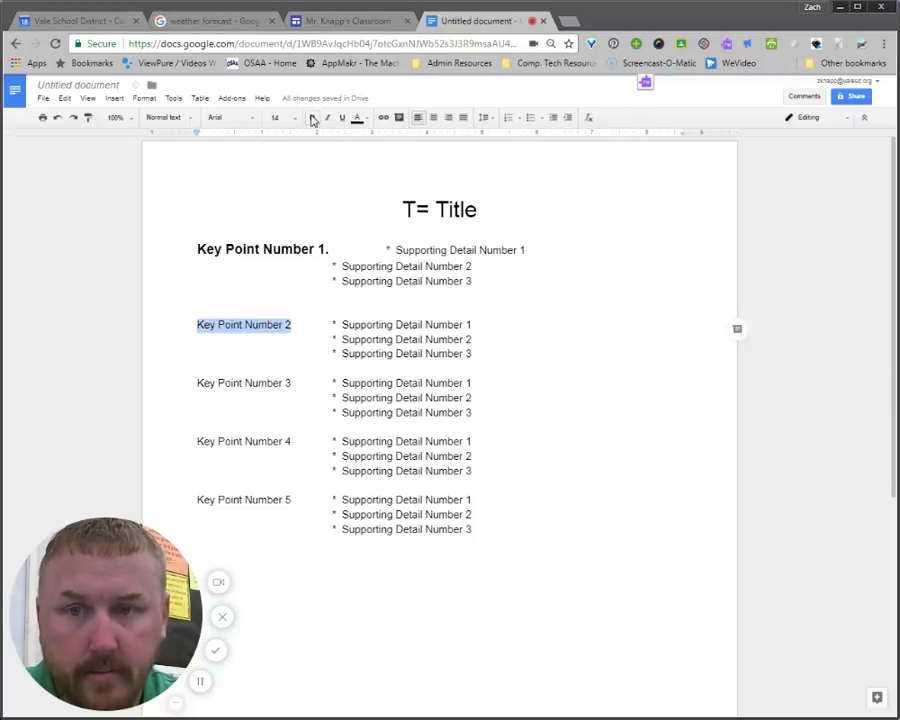
Enlarge the Key Point Number 2 and Key Point Number 5 labels to 18 pt
left_click(284, 118)
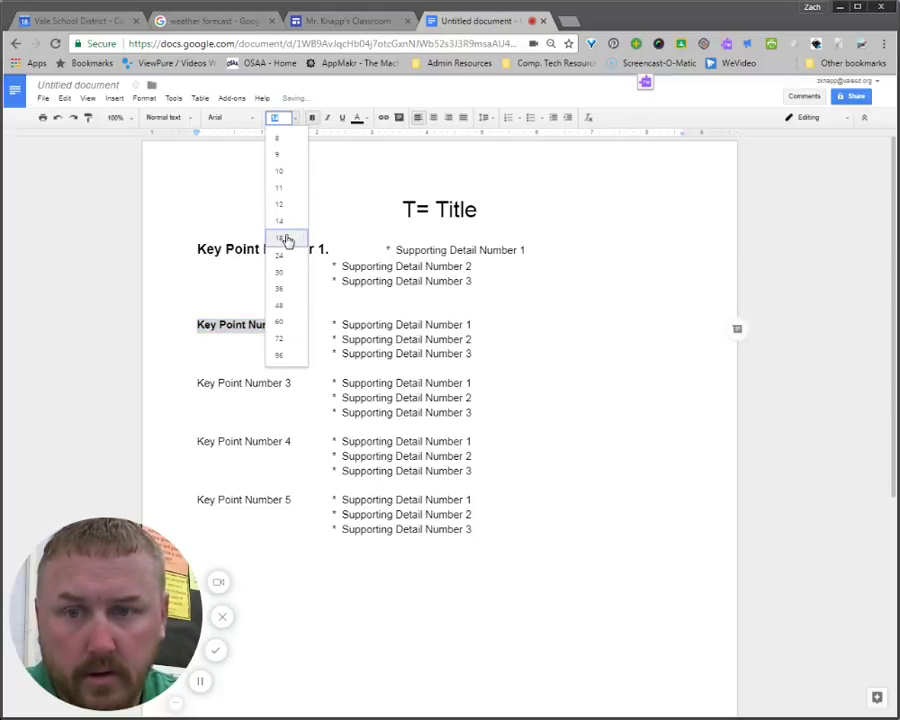
left_click(284, 238)
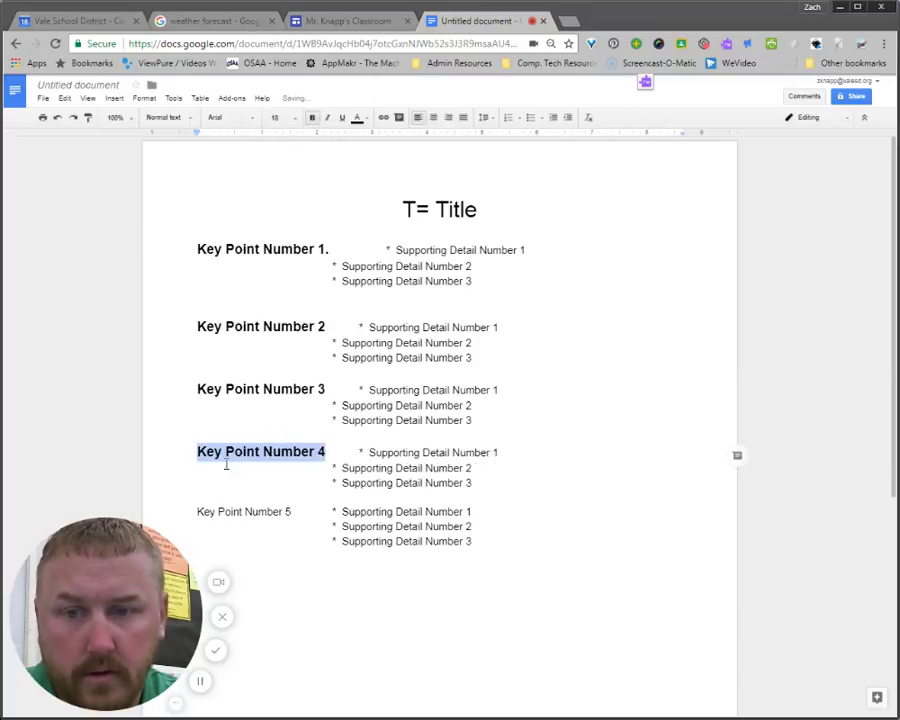
double_click(244, 512)
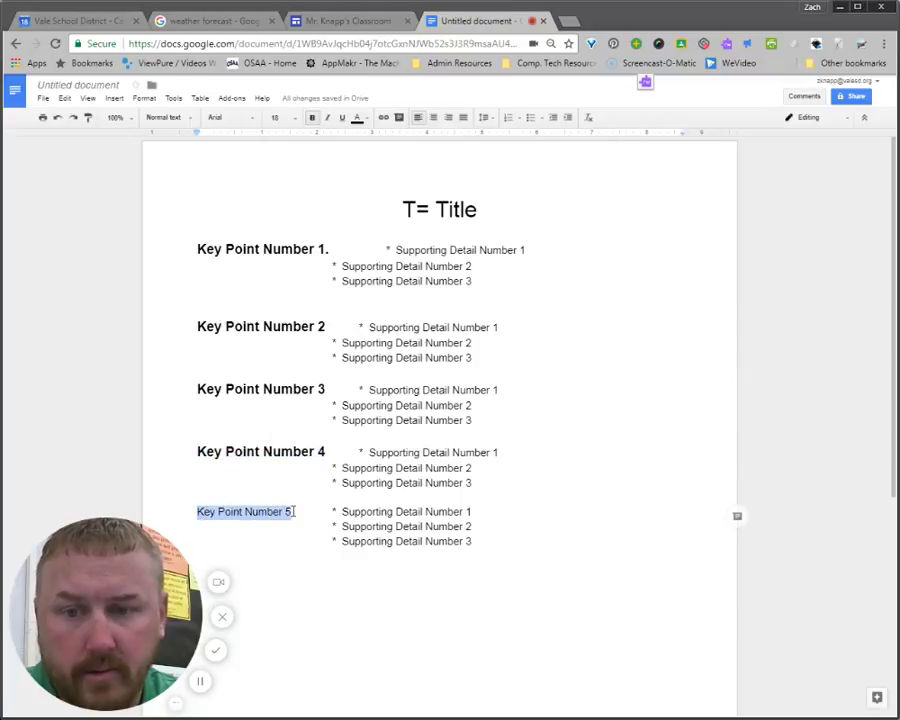
left_click(296, 116)
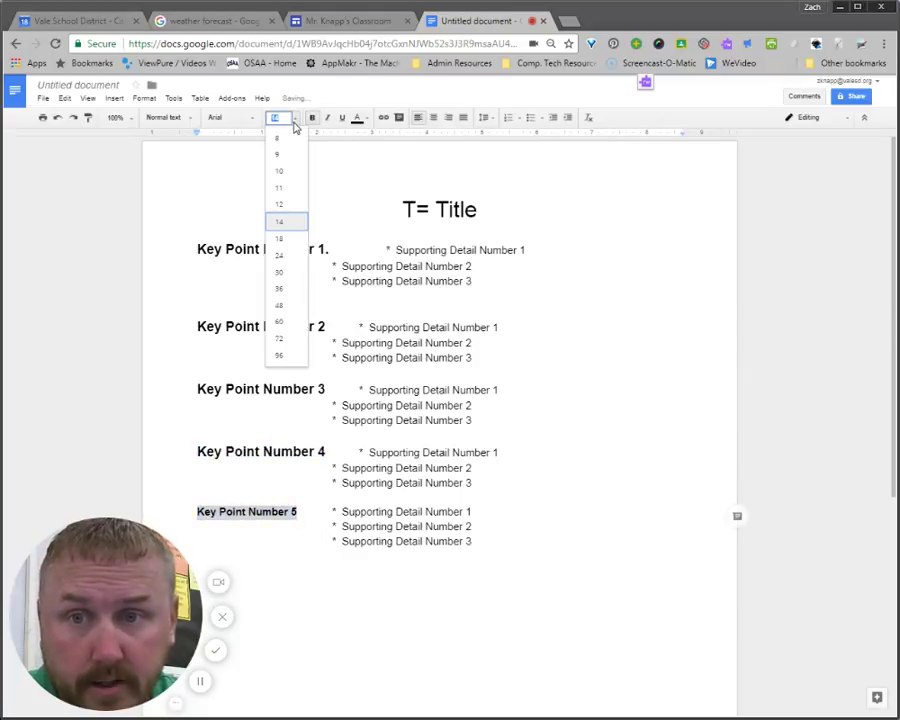
mouse_move(288, 238)
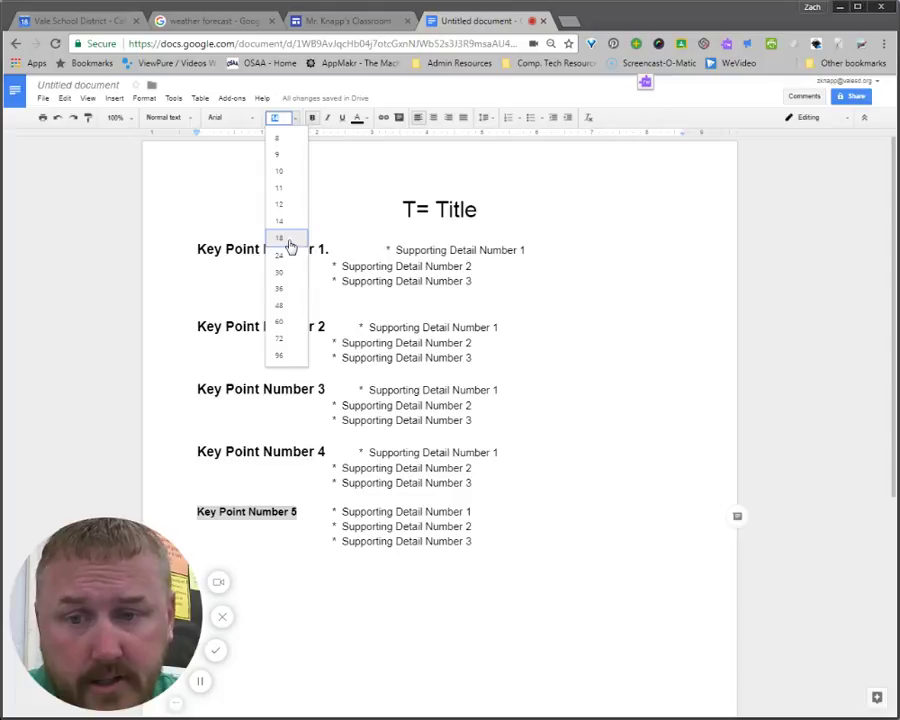
left_click(280, 238)
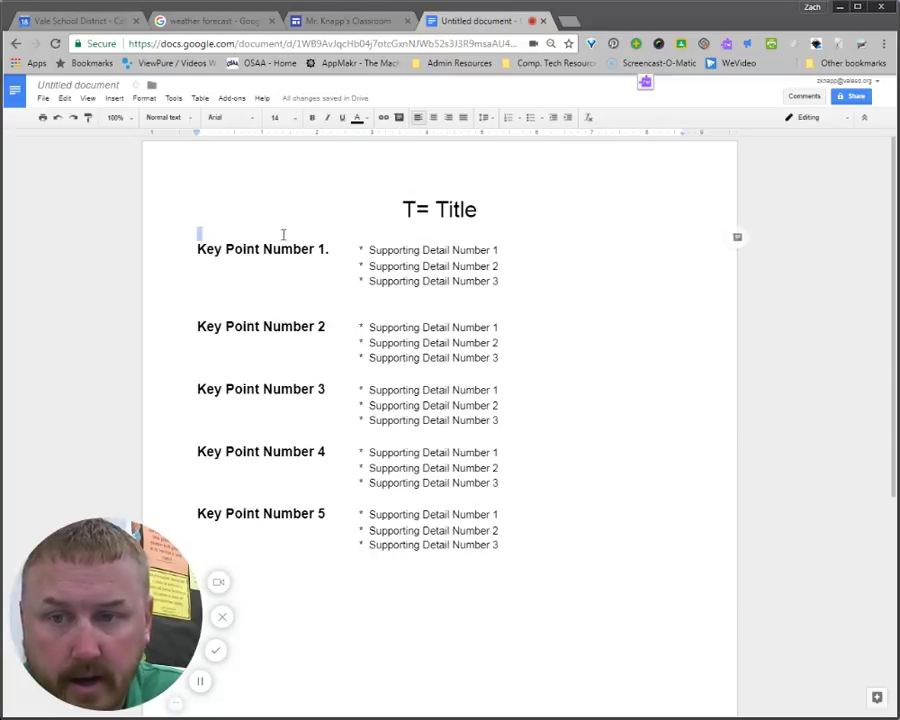
mouse_move(676, 228)
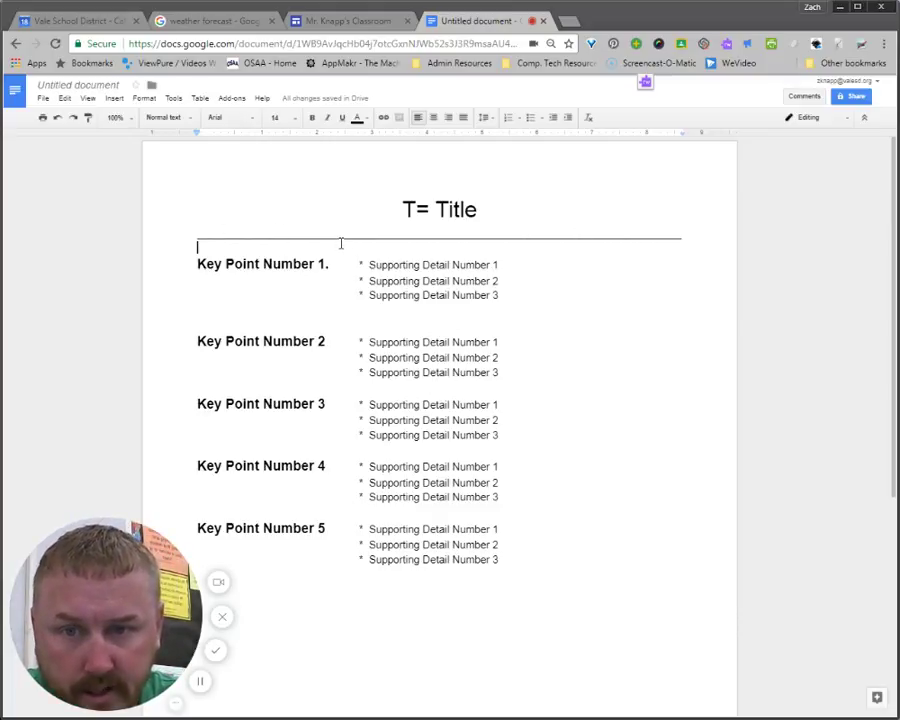
mouse_move(340, 412)
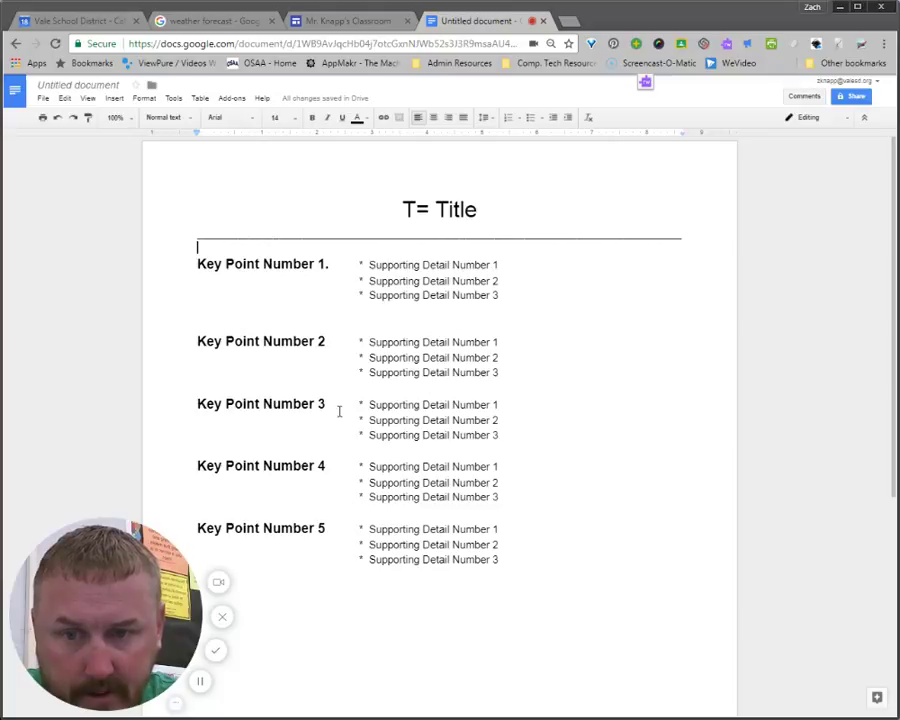